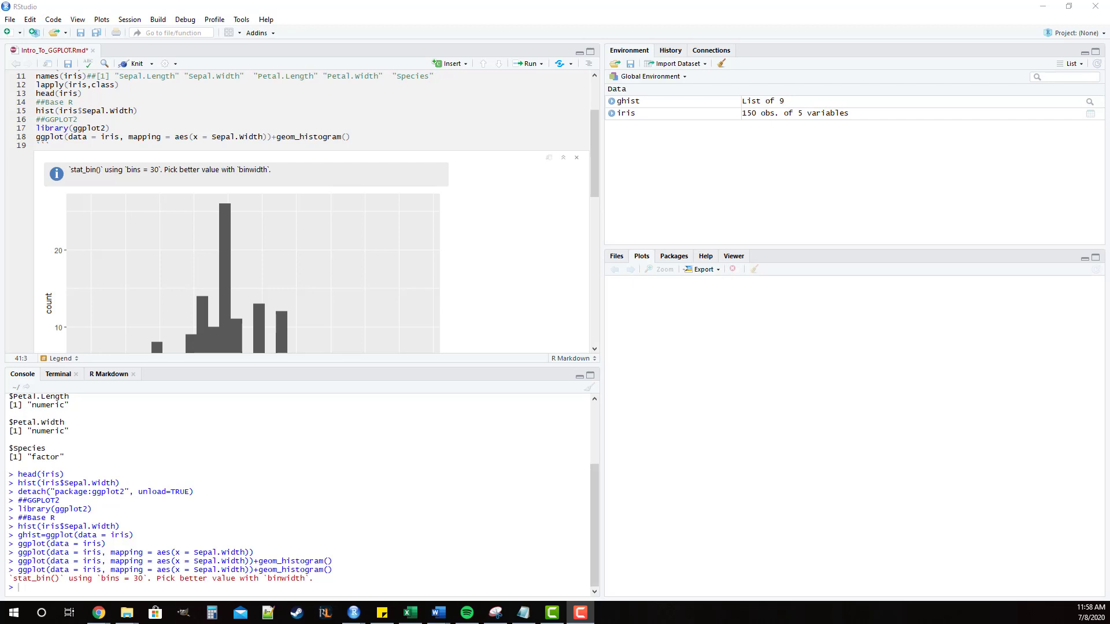
{"action": "mouse_move", "coordinate": [563, 166]}
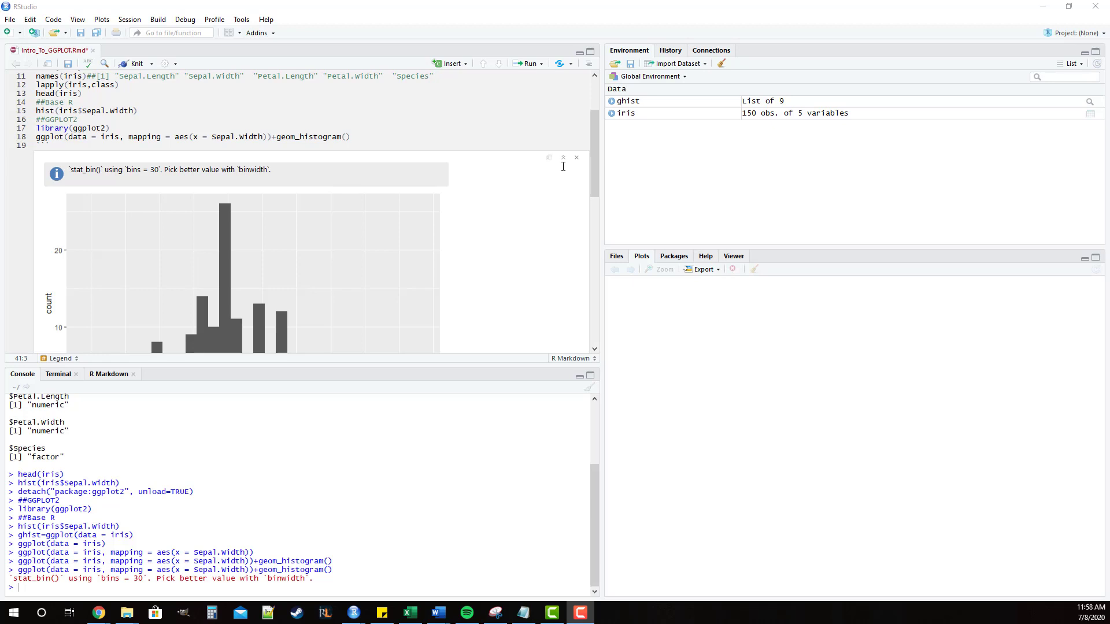
{"action": "mouse_move", "coordinate": [566, 206]}
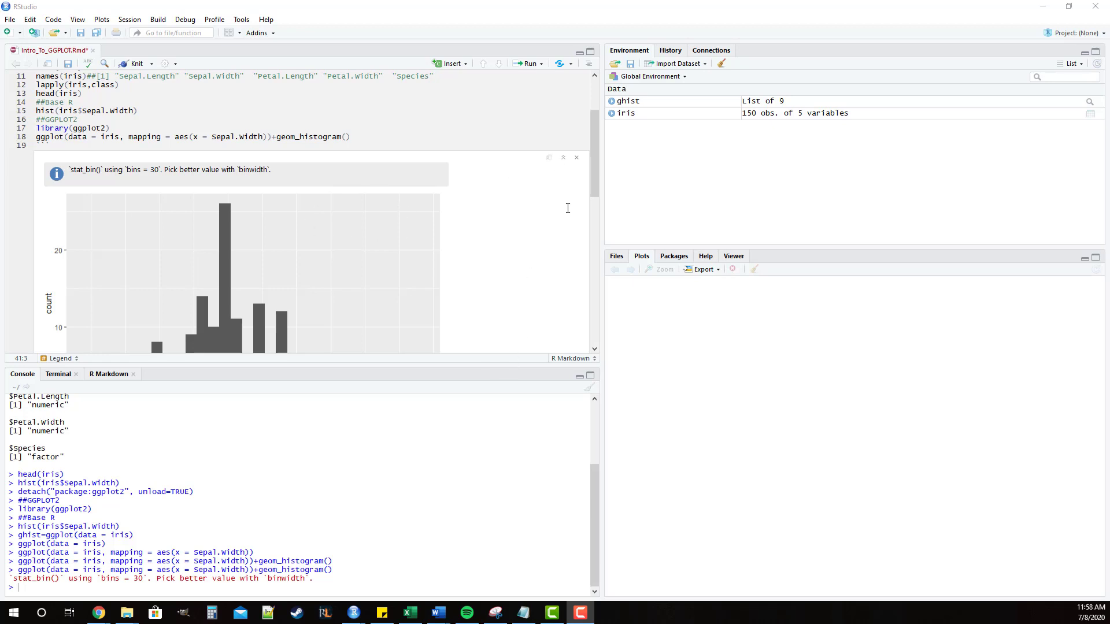
{"action": "mouse_move", "coordinate": [577, 162]}
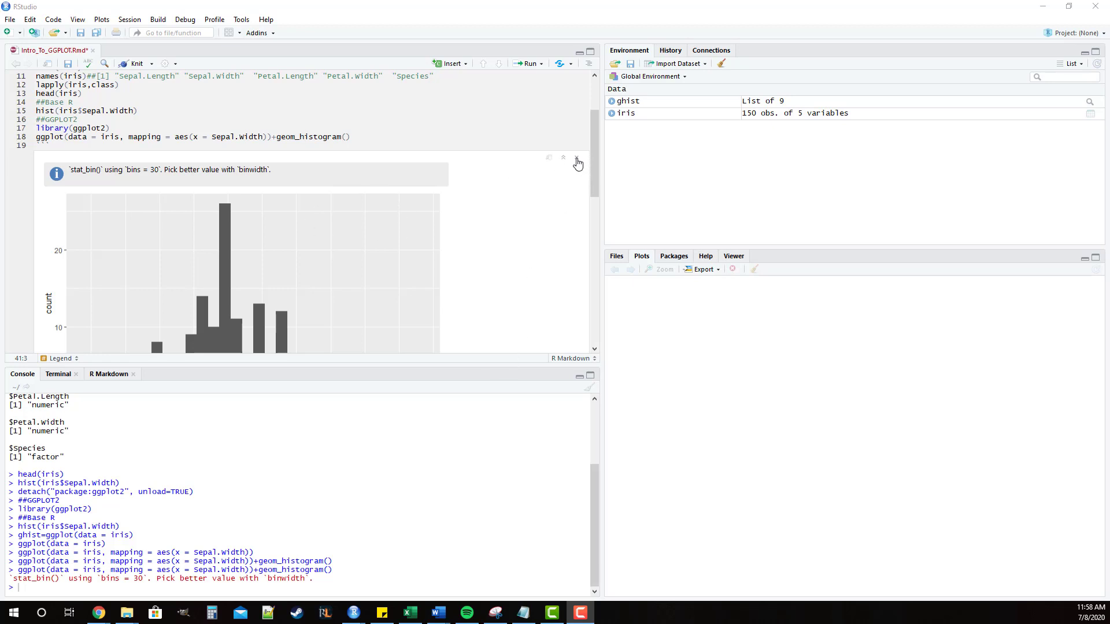
Clear the histogram output from the notebook.
{"action": "left_click", "coordinate": [578, 159]}
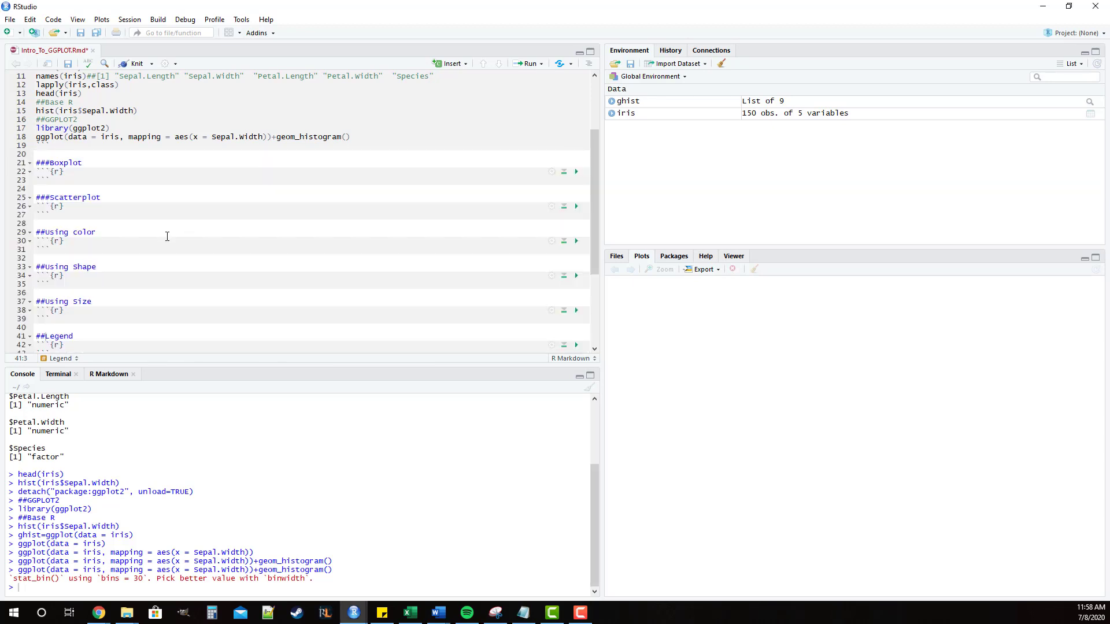
{"action": "mouse_move", "coordinate": [87, 174]}
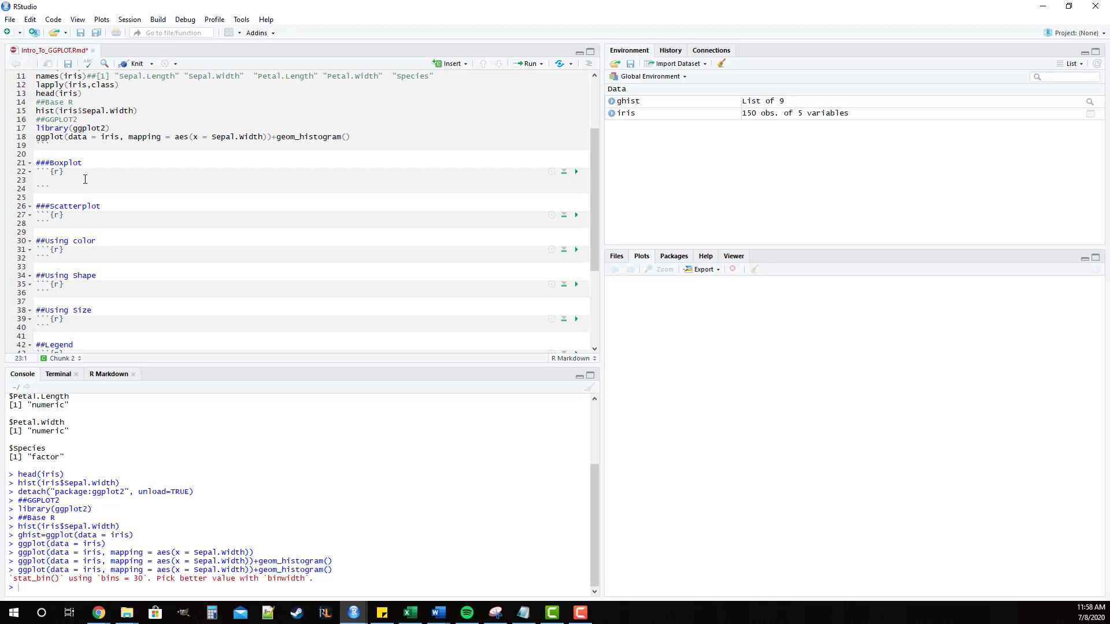
Write boxplot(formula = Sepal.Width~Species, data = iris) in the Boxplot chunk and run it.
{"action": "type", "text": "boxplot("}
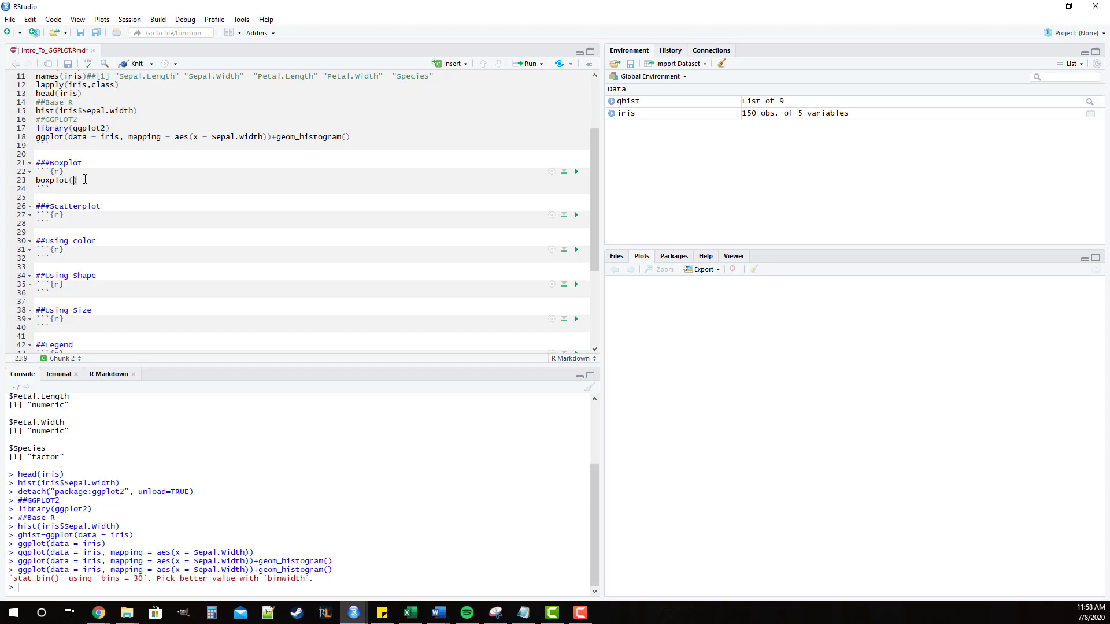
{"action": "type", "text": "formula ="}
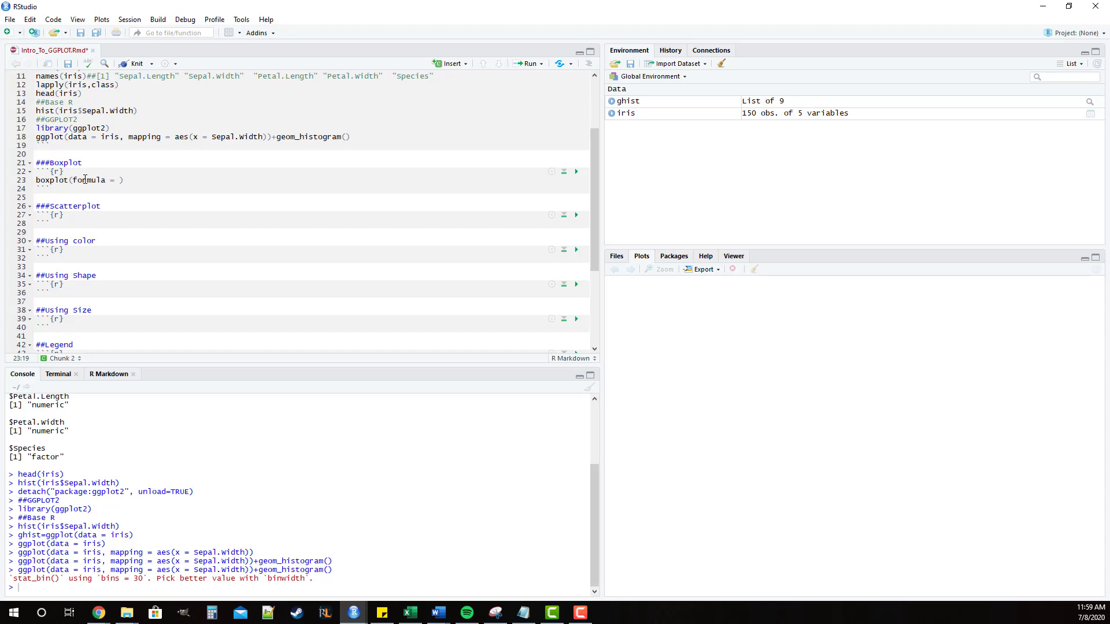
{"action": "type", "text": "Sepal"}
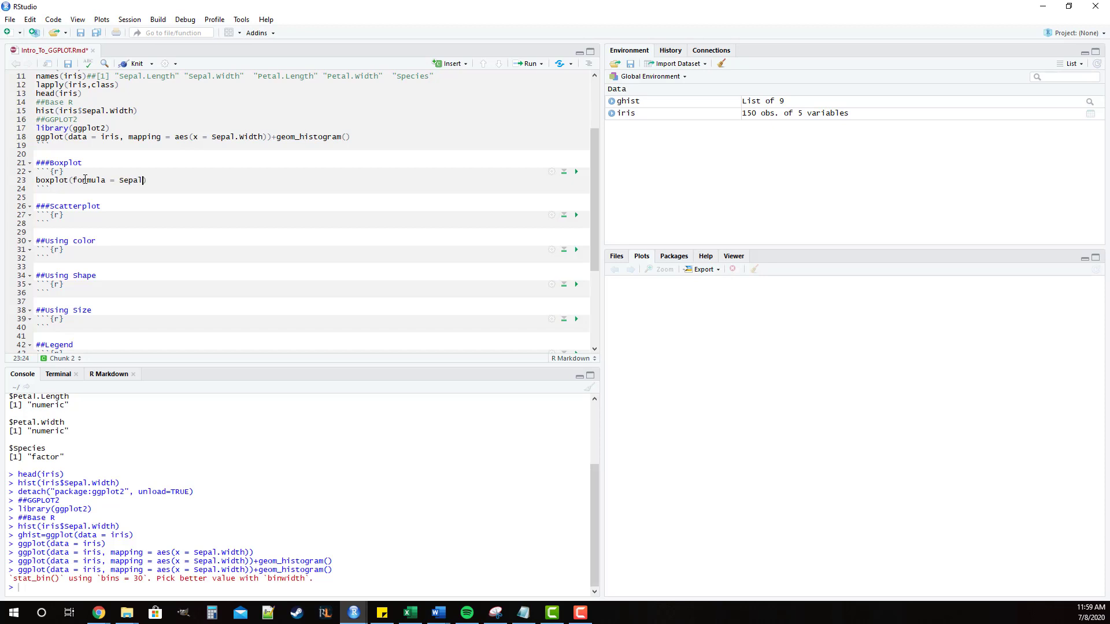
{"action": "type", "text": ".width"}
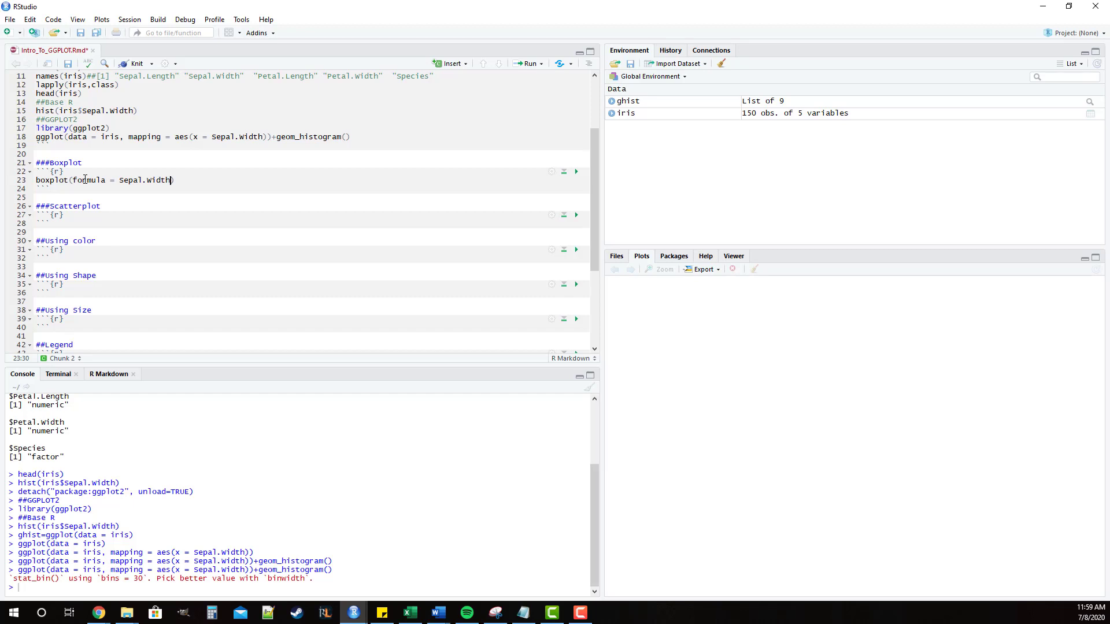
{"action": "type", "text": "~"}
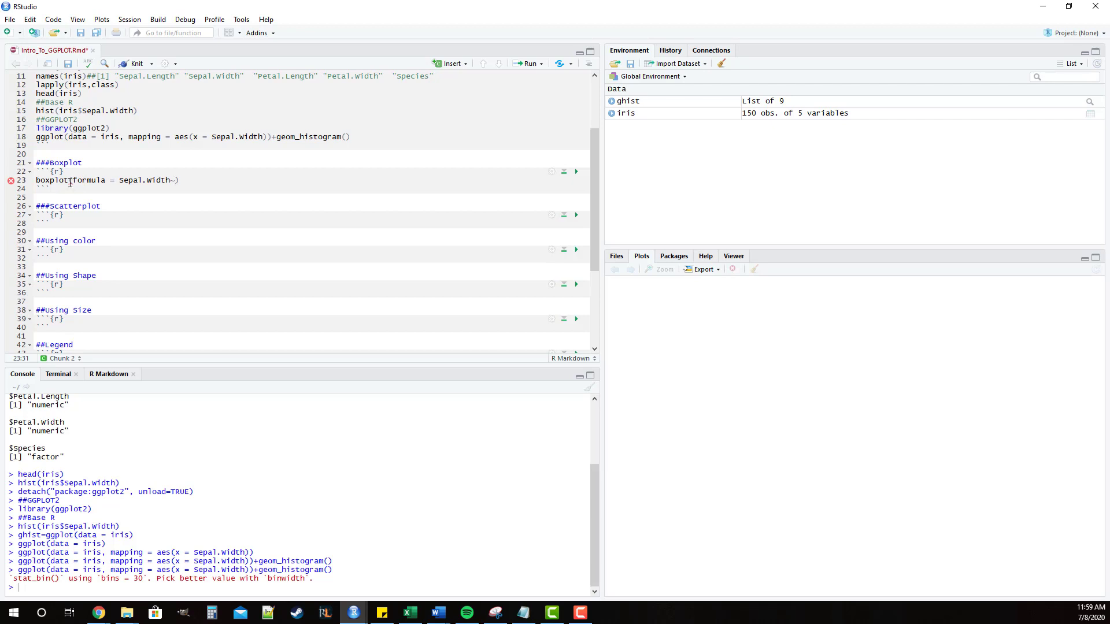
{"action": "left_click", "coordinate": [152, 180]}
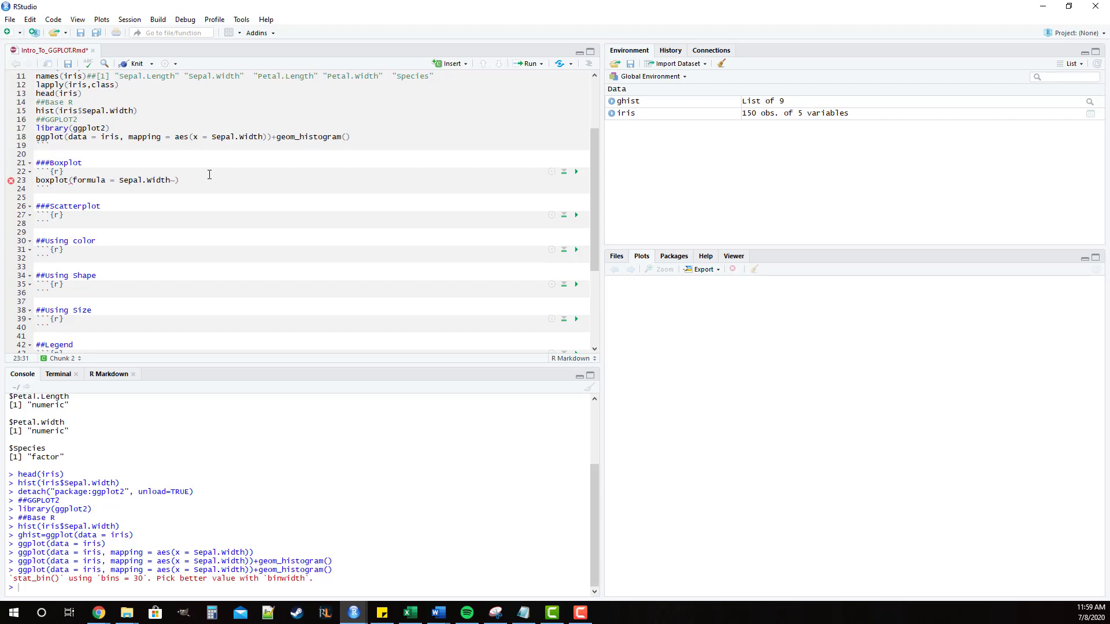
{"action": "type", "text": "Species"}
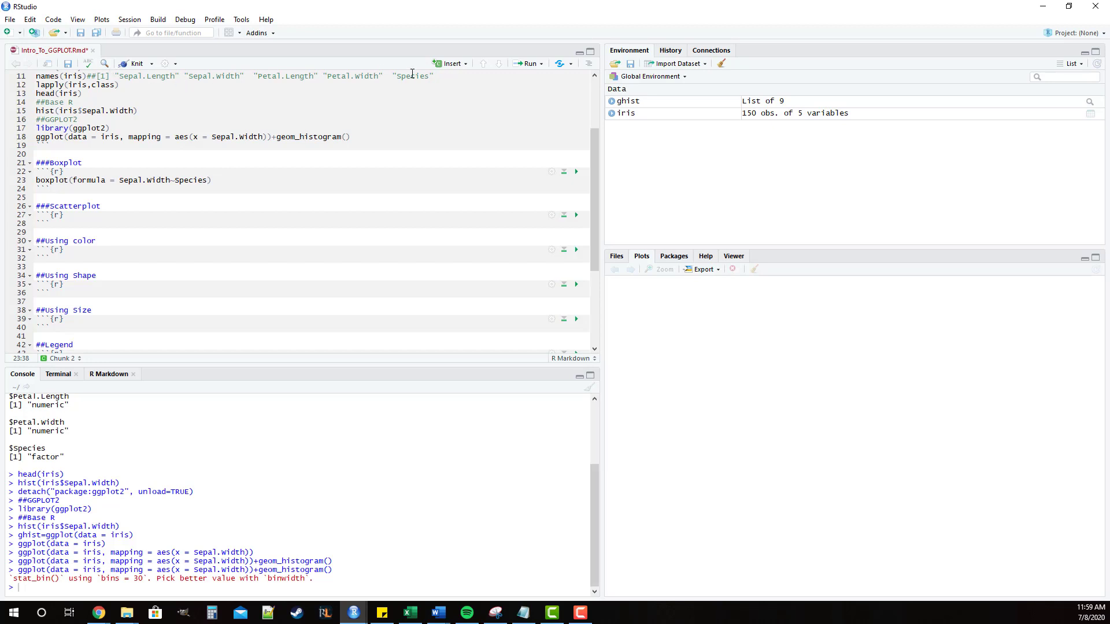
{"action": "type", "text": ", data = iris"}
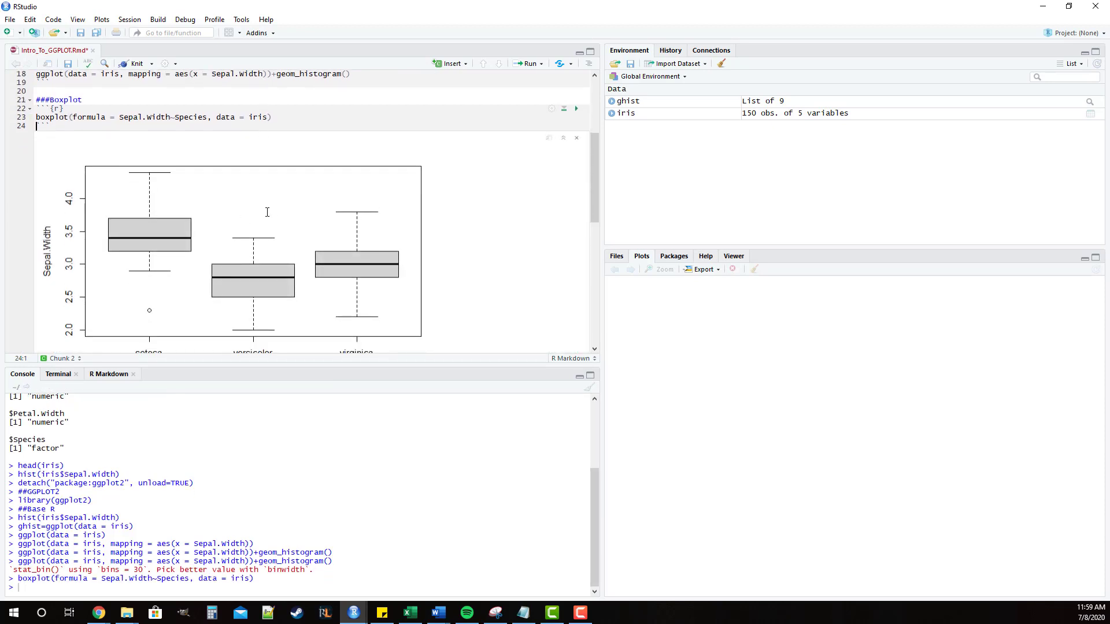
{"action": "mouse_move", "coordinate": [284, 579]}
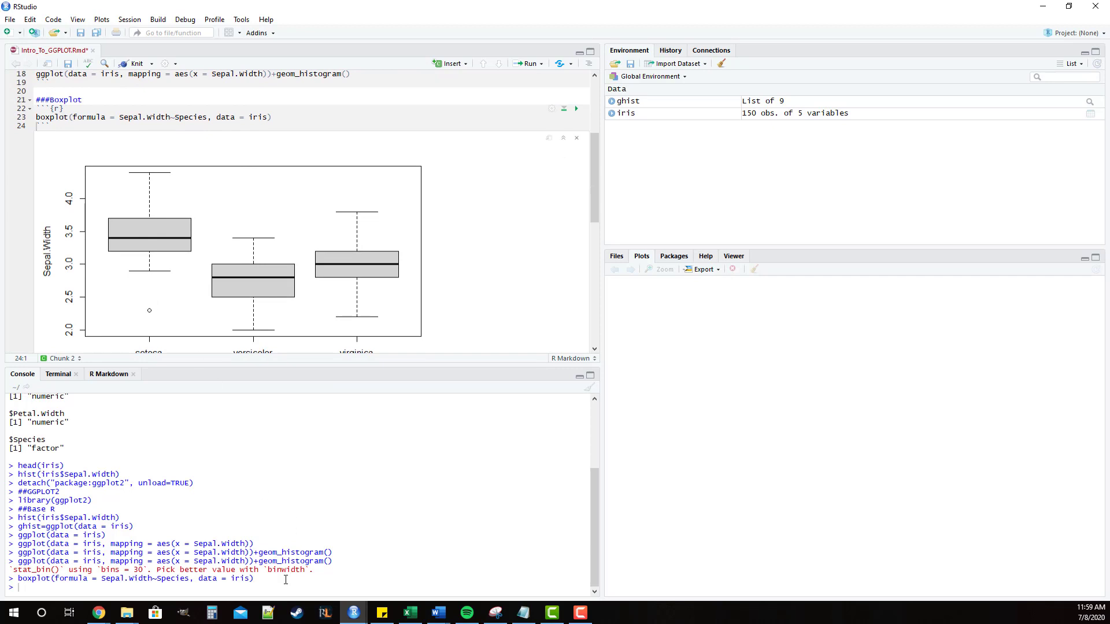
Rerun the boxplot line so the plot also appears in the Plots pane.
{"action": "key", "text": "Return"}
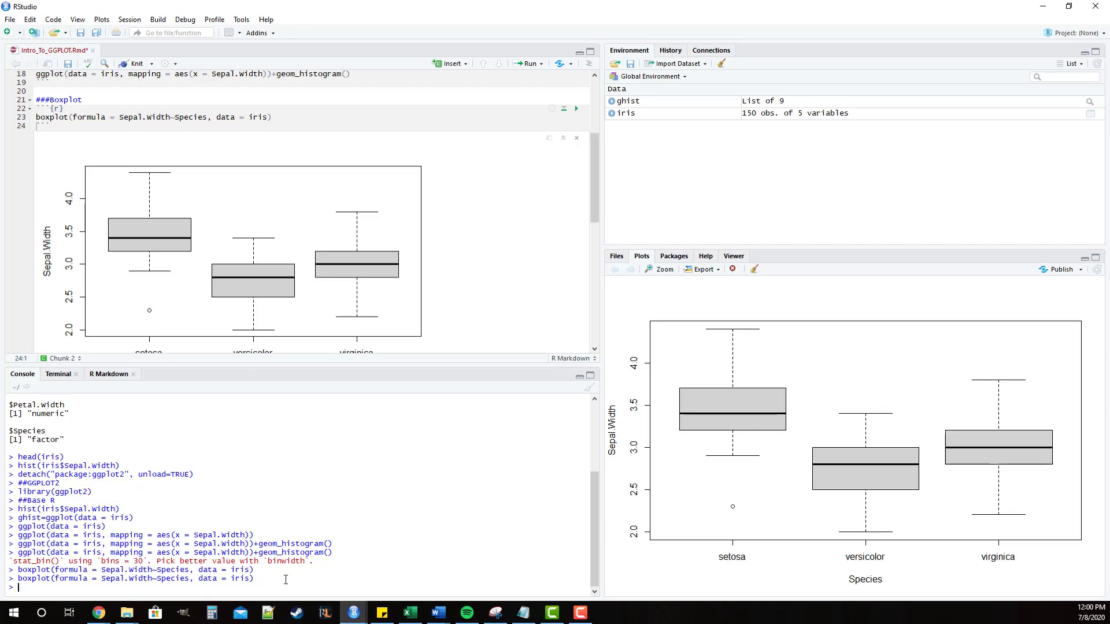
{"action": "mouse_move", "coordinate": [693, 472]}
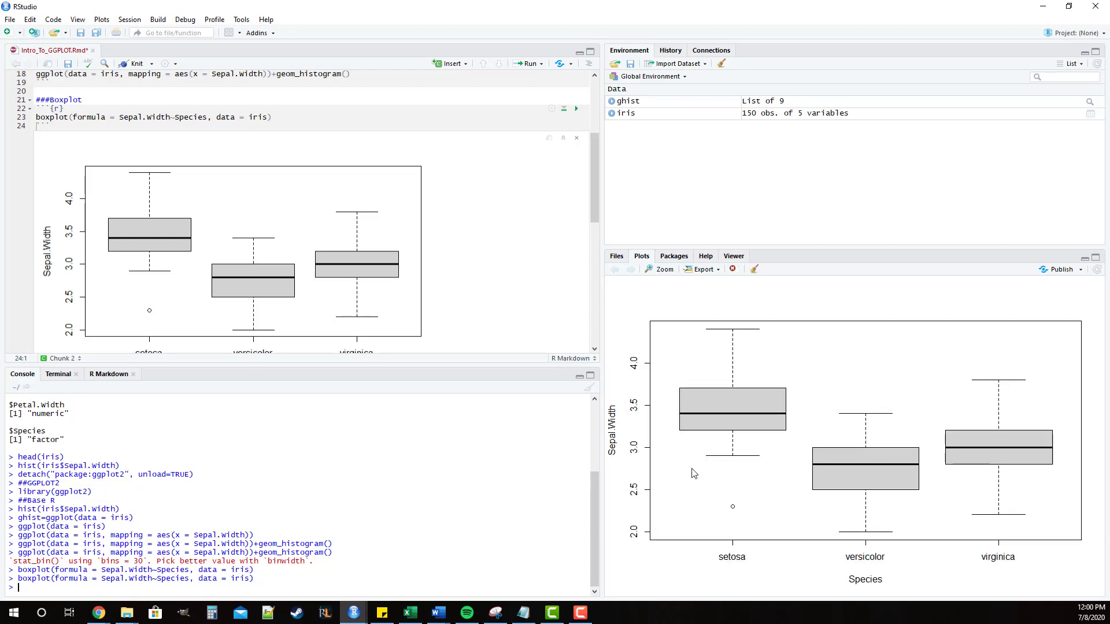
{"action": "mouse_move", "coordinate": [835, 403]}
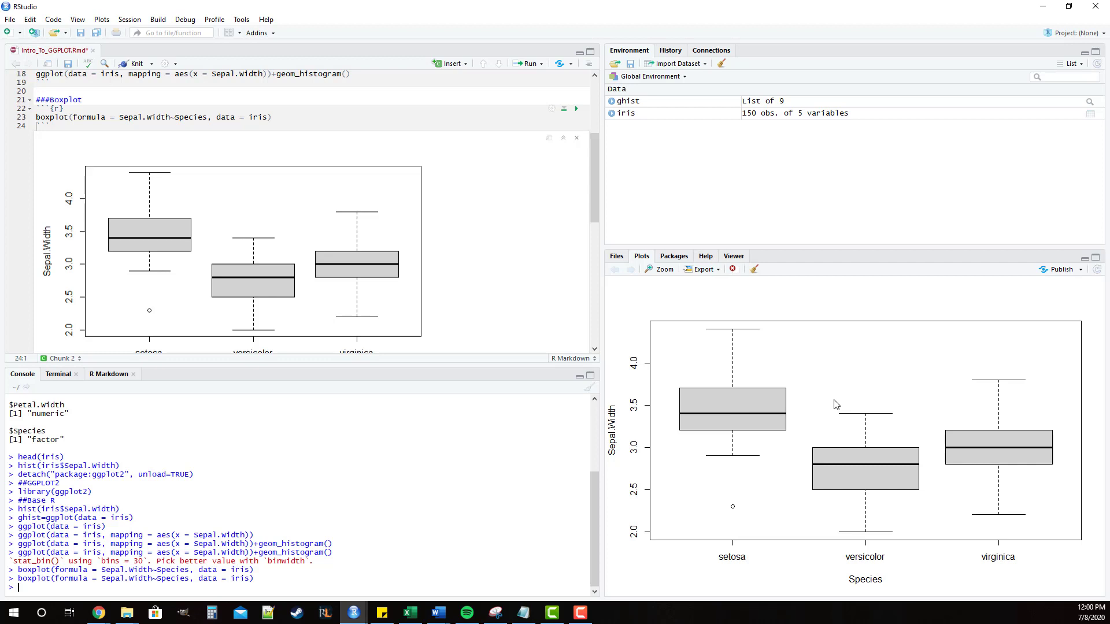
{"action": "mouse_move", "coordinate": [746, 288]}
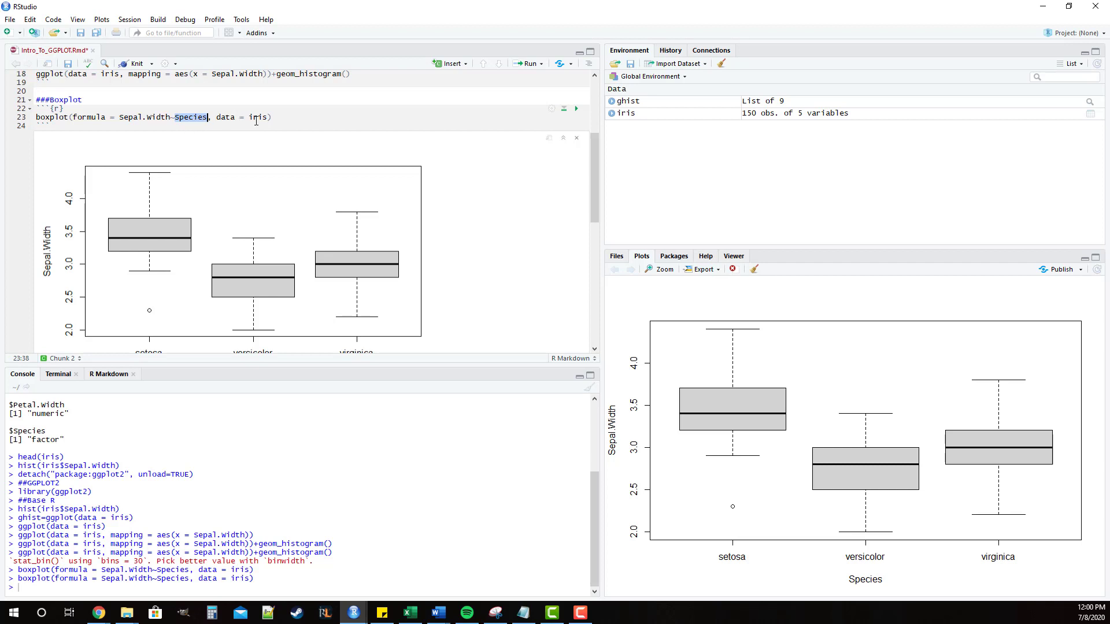
{"action": "mouse_move", "coordinate": [276, 118]}
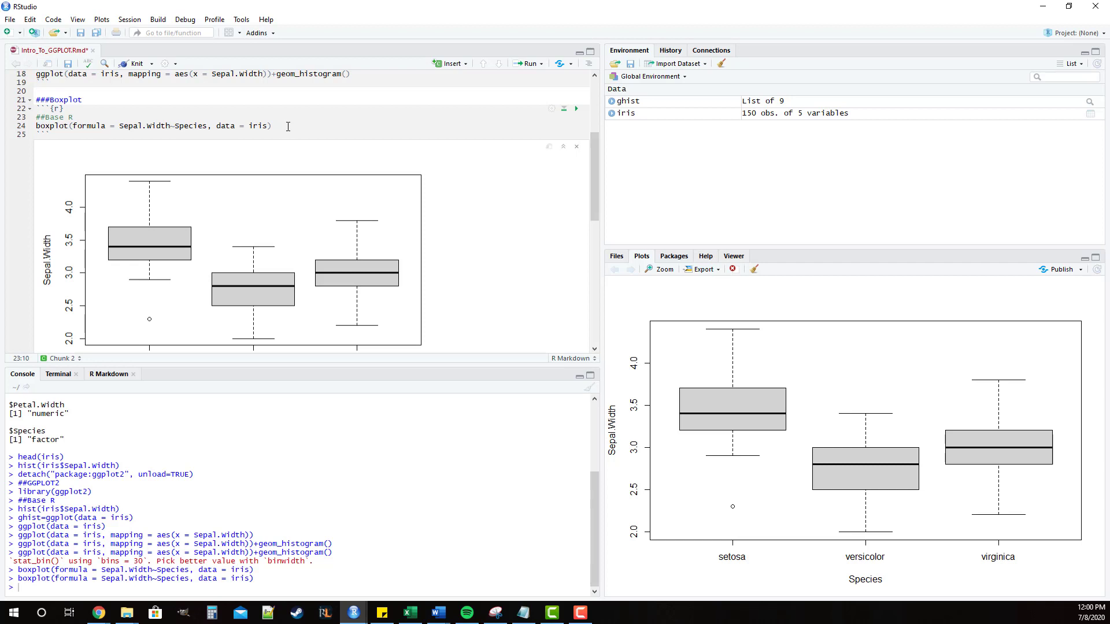
Add a ##GGPLOT2 comment below the base R boxplot and start a ggplot() call.
{"action": "type", "text": "##"}
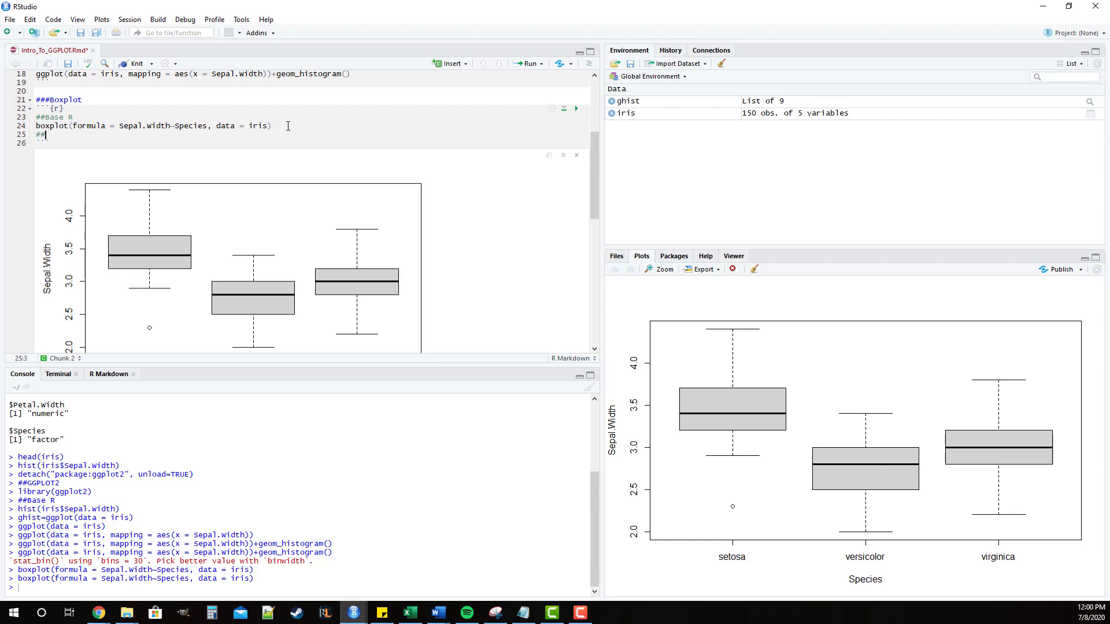
{"action": "type", "text": "GGPLOT2"}
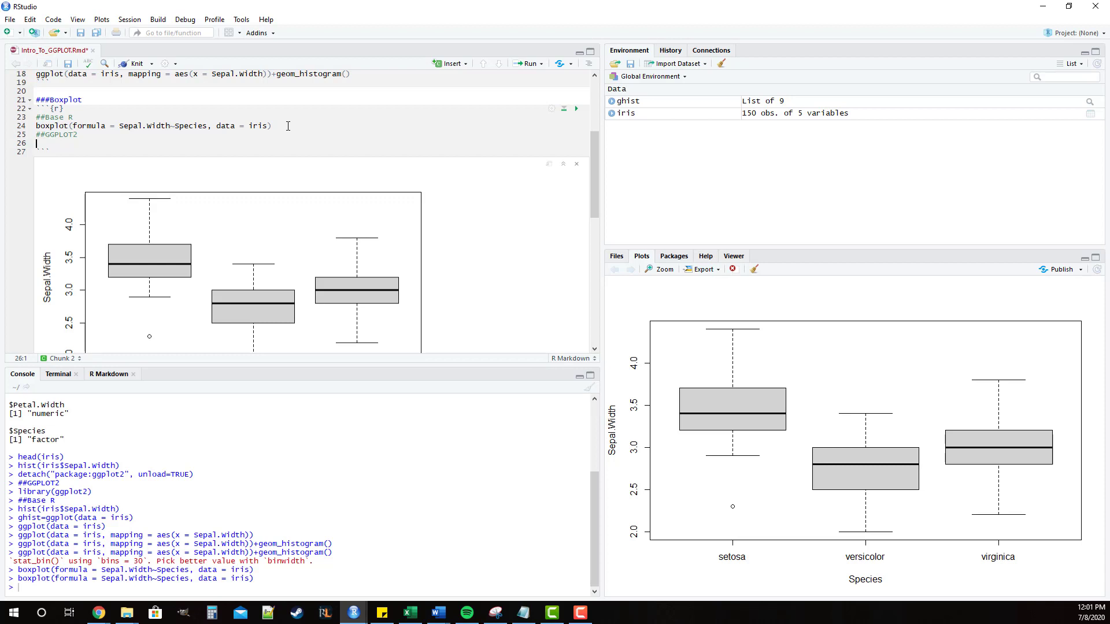
{"action": "type", "text": "ggplot("}
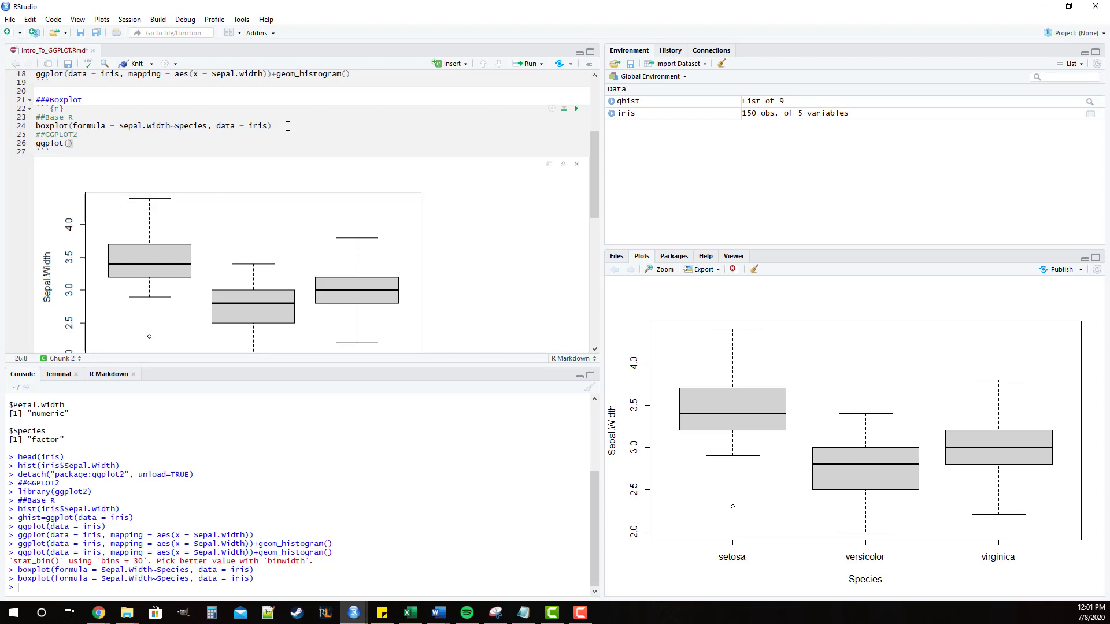
Fill the ggplot call with data = iris and mapping = aes().
{"action": "type", "text": "data ="}
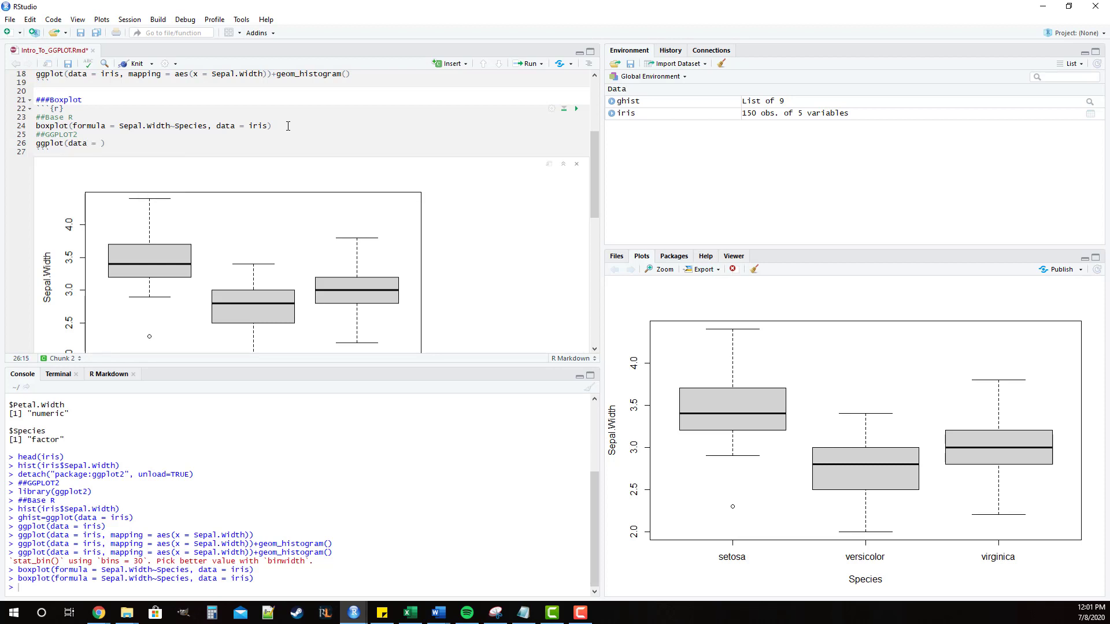
{"action": "type", "text": "i"}
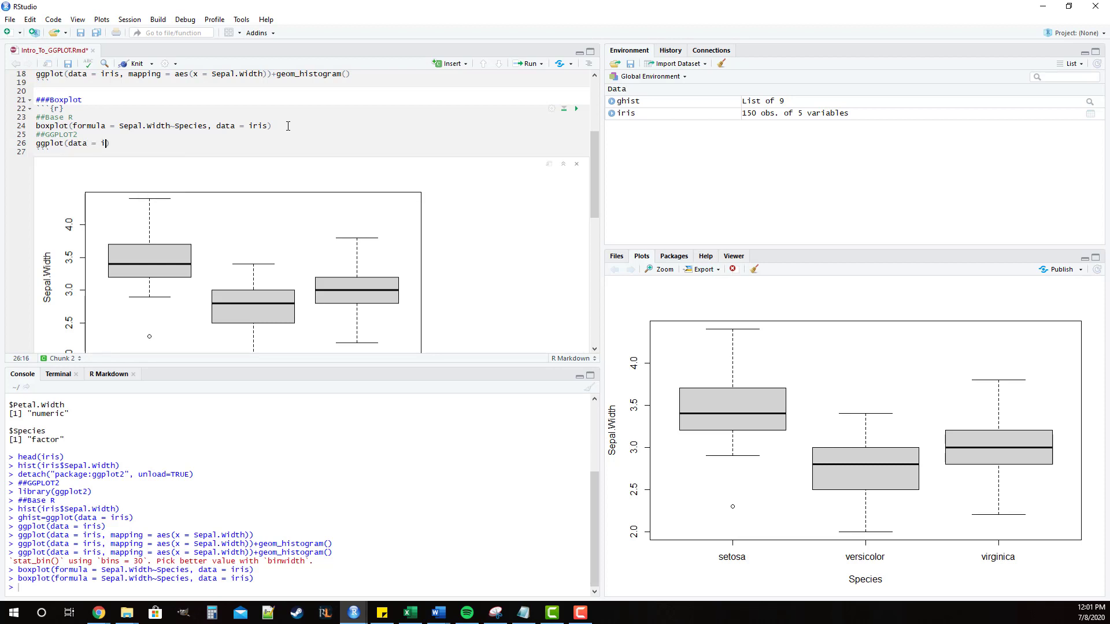
{"action": "type", "text": "ris,"}
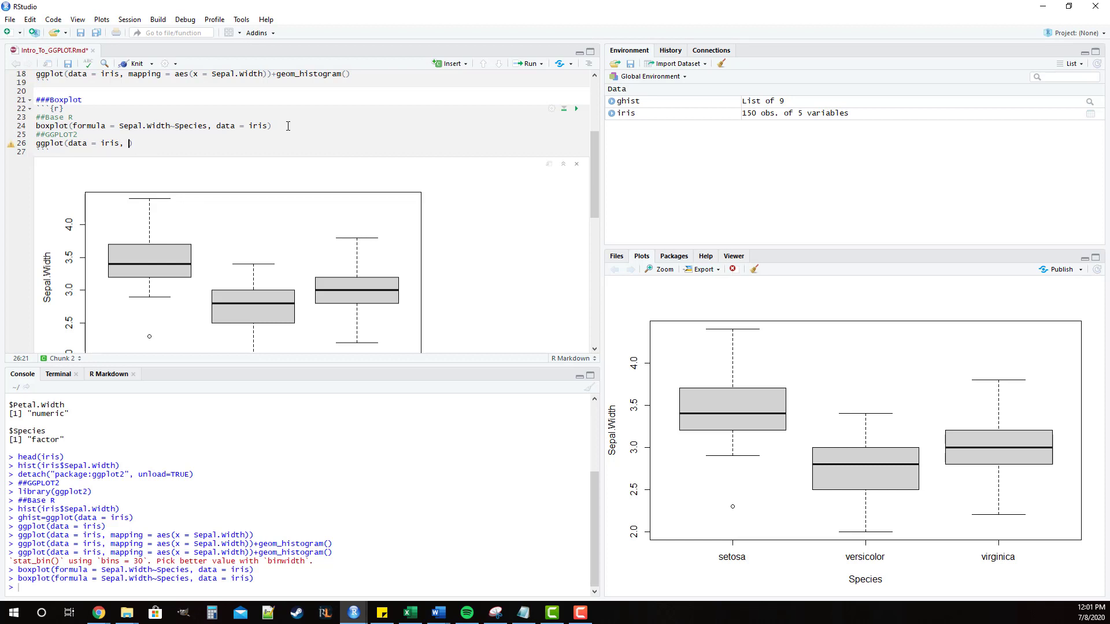
{"action": "type", "text": "mapping"}
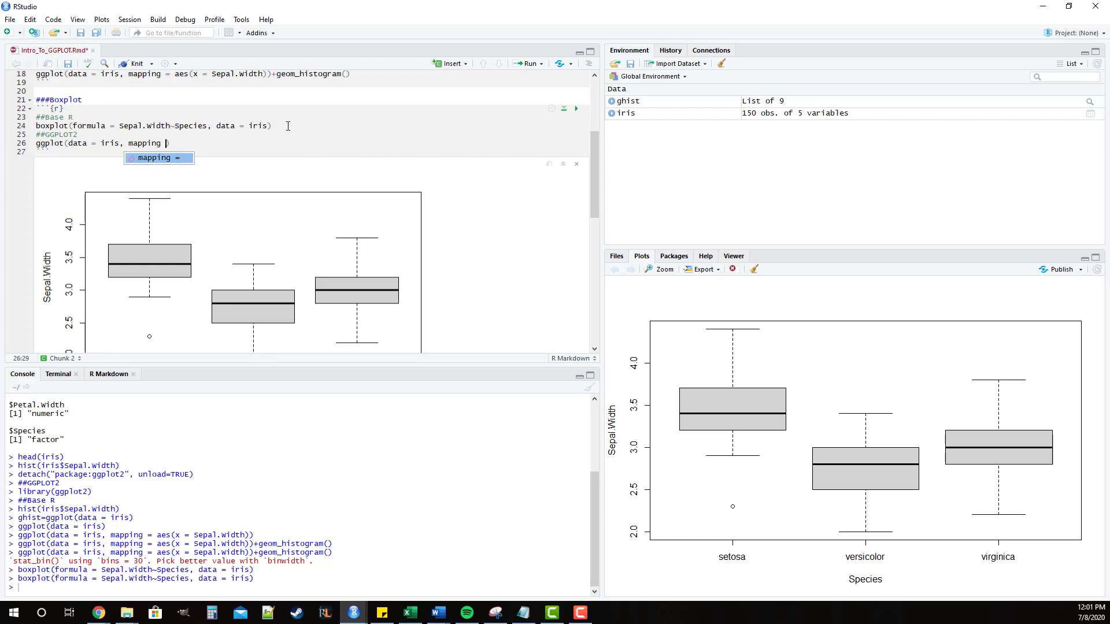
{"action": "type", "text": "="}
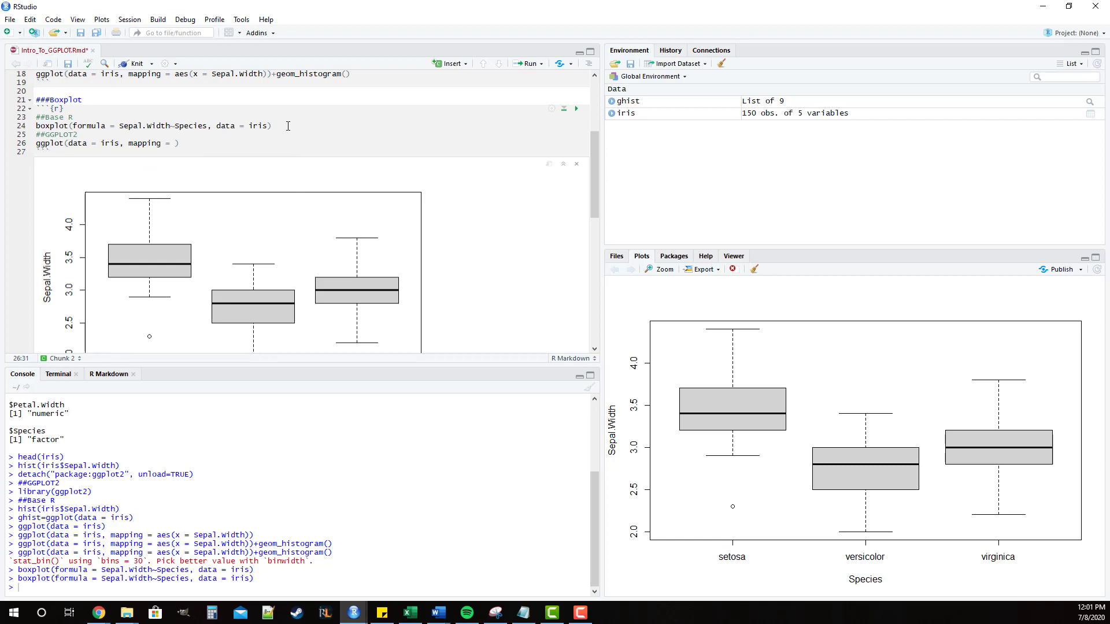
{"action": "type", "text": "ae"}
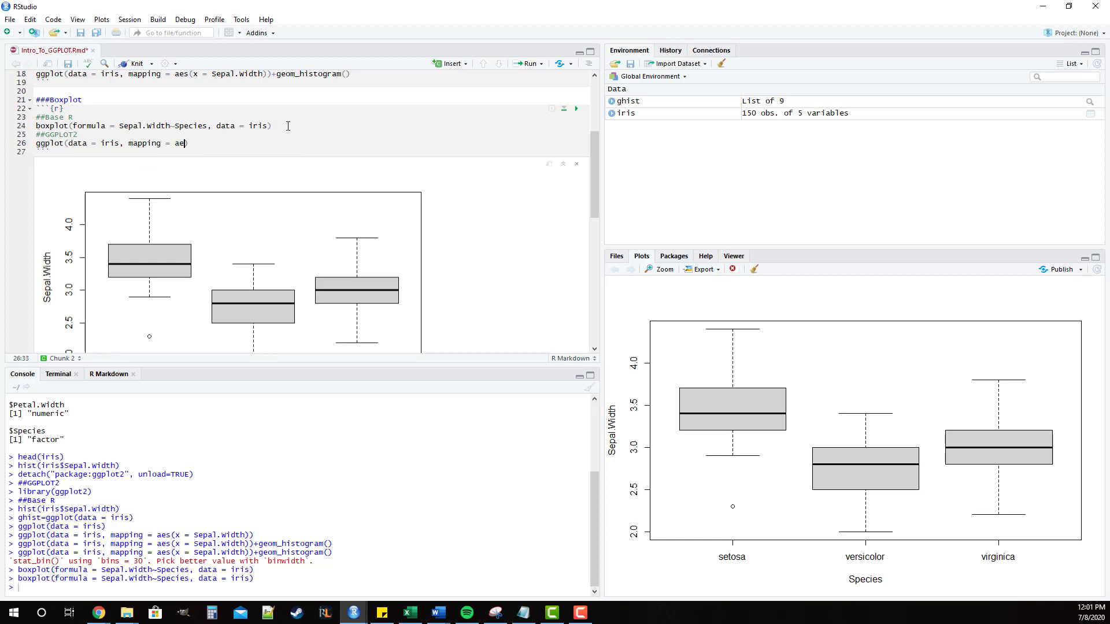
{"action": "type", "text": "s("}
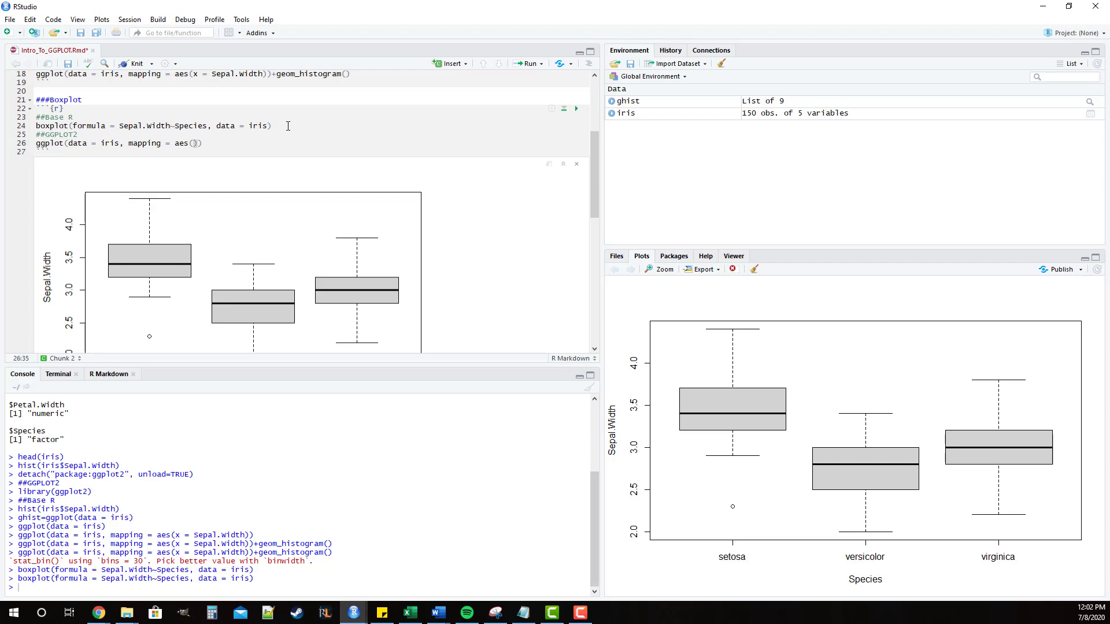
Map x = Species and y = Sepal.Width inside aes().
{"action": "type", "text": "x ="}
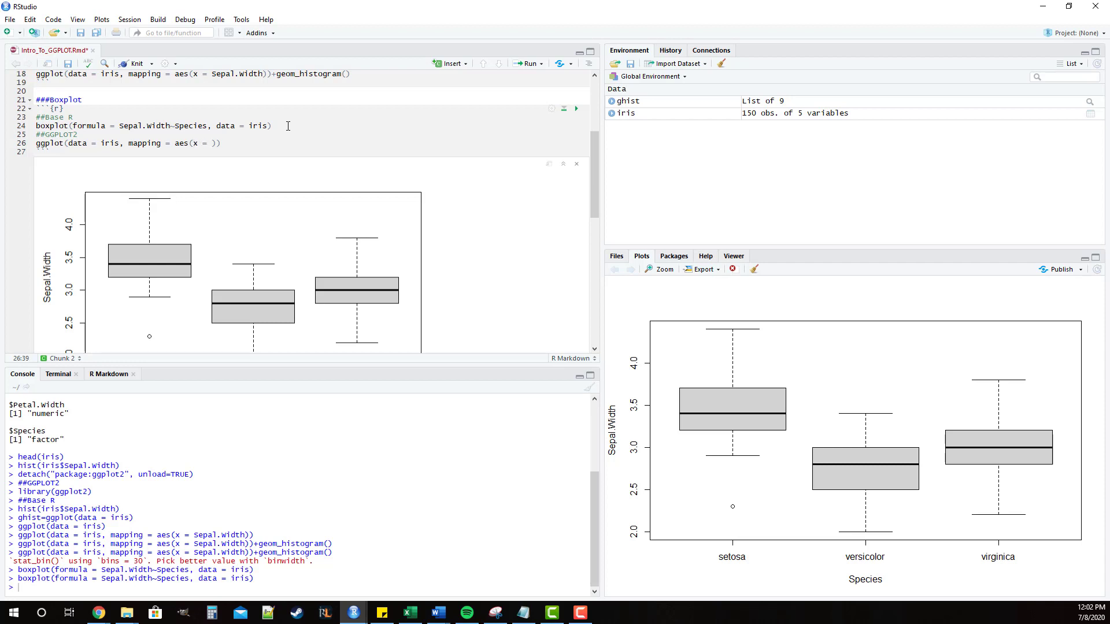
{"action": "type", "text": ", y ="}
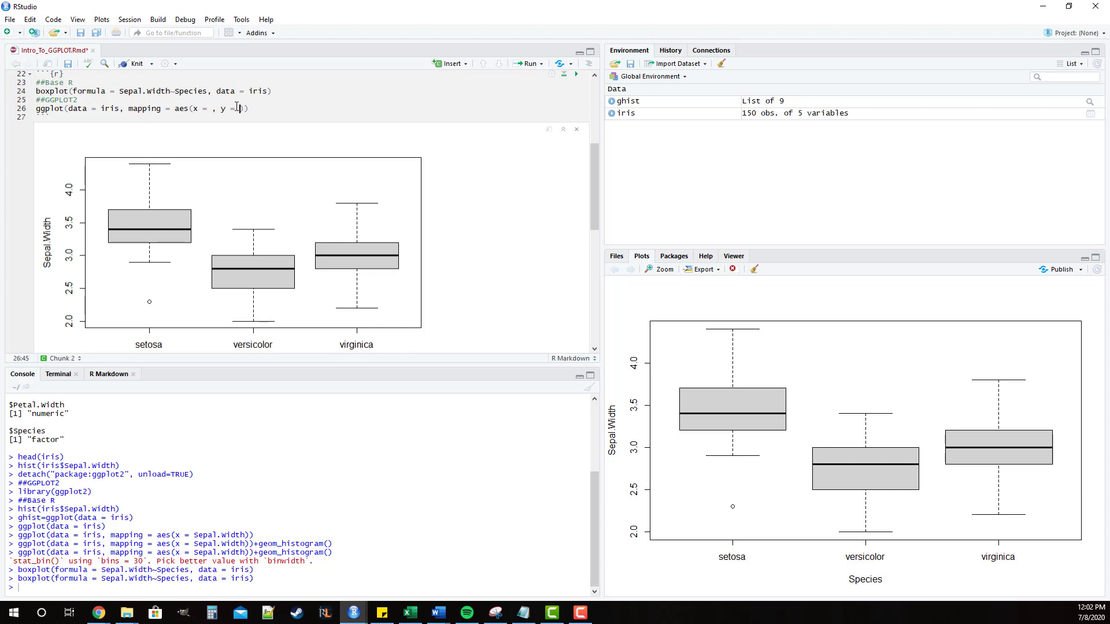
{"action": "type", "text": "Sepal.Width"}
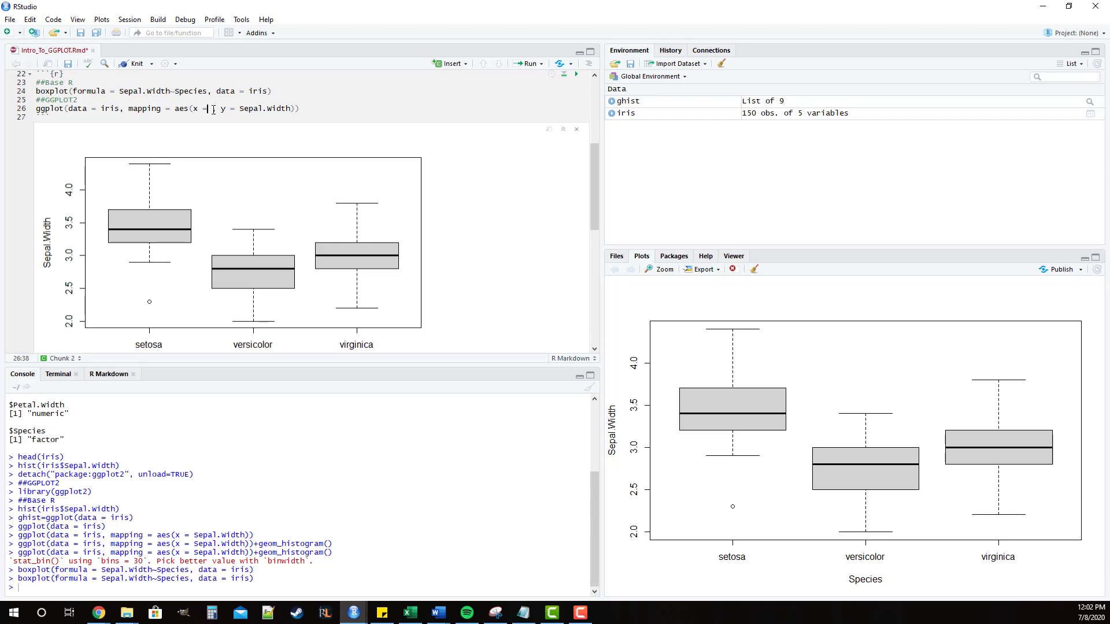
{"action": "type", "text": "Species"}
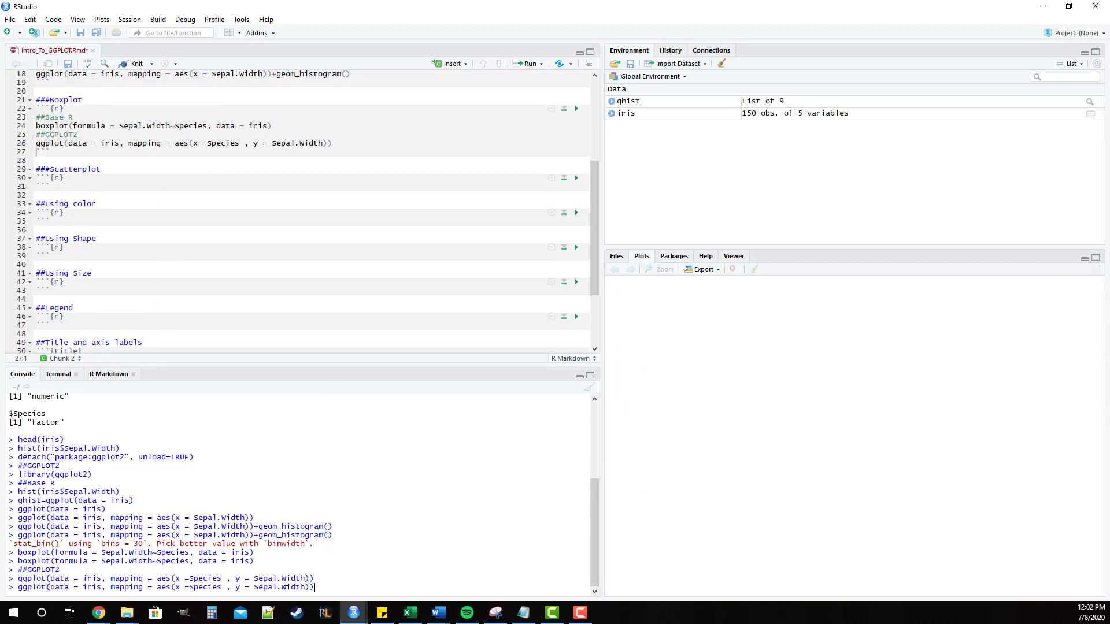
Run the ggplot line to draw an empty Species by Sepal Width frame.
{"action": "key", "text": "Return"}
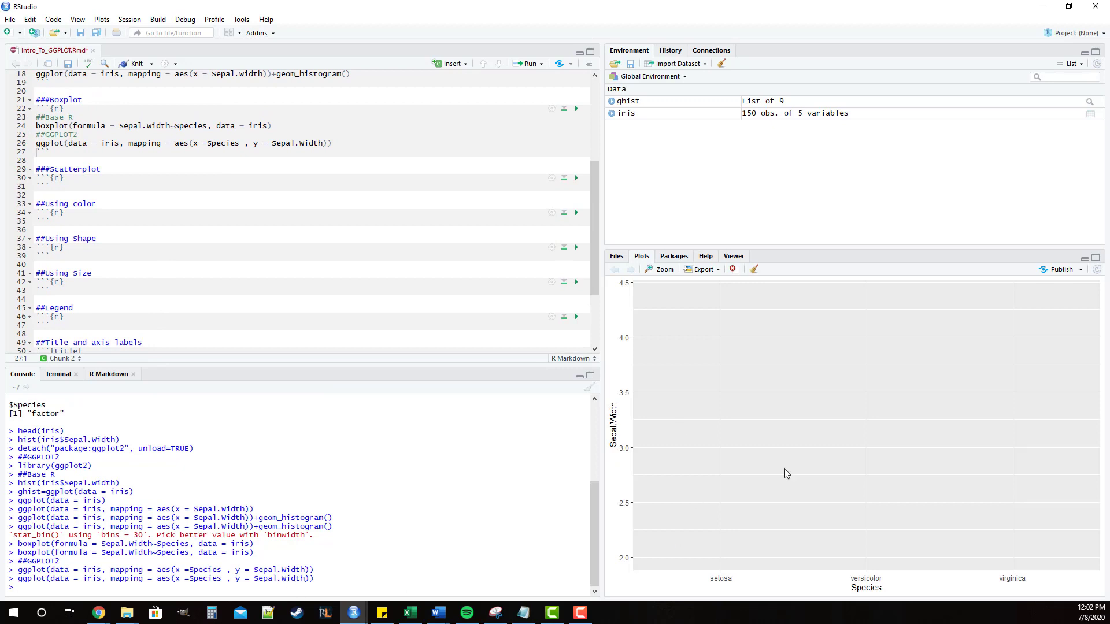
{"action": "mouse_move", "coordinate": [733, 546]}
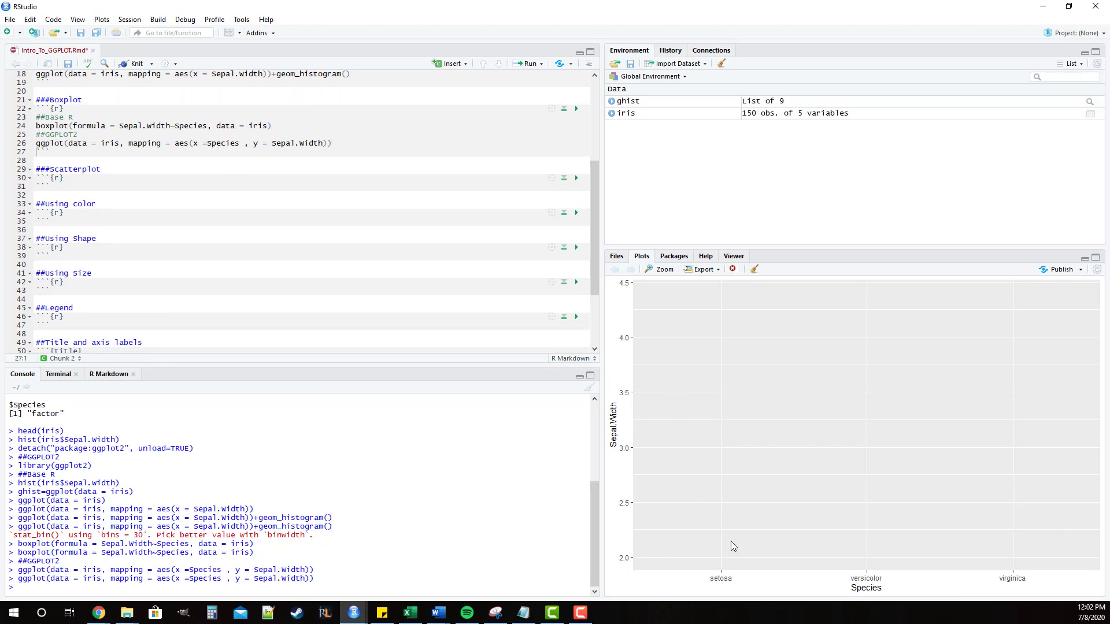
{"action": "mouse_move", "coordinate": [678, 468]}
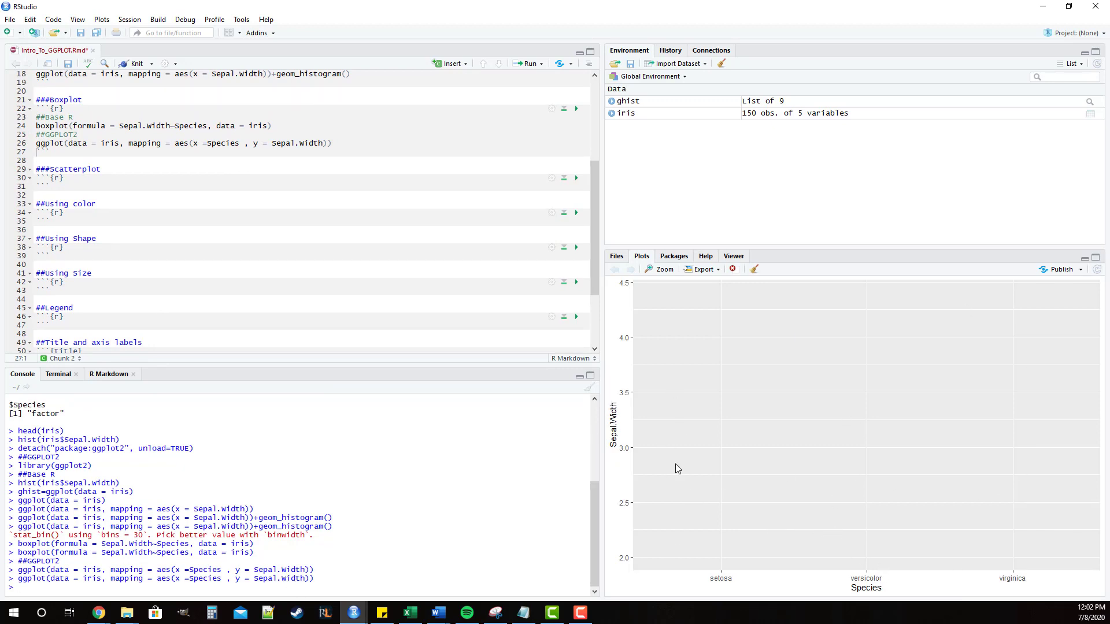
{"action": "left_click", "coordinate": [332, 143]}
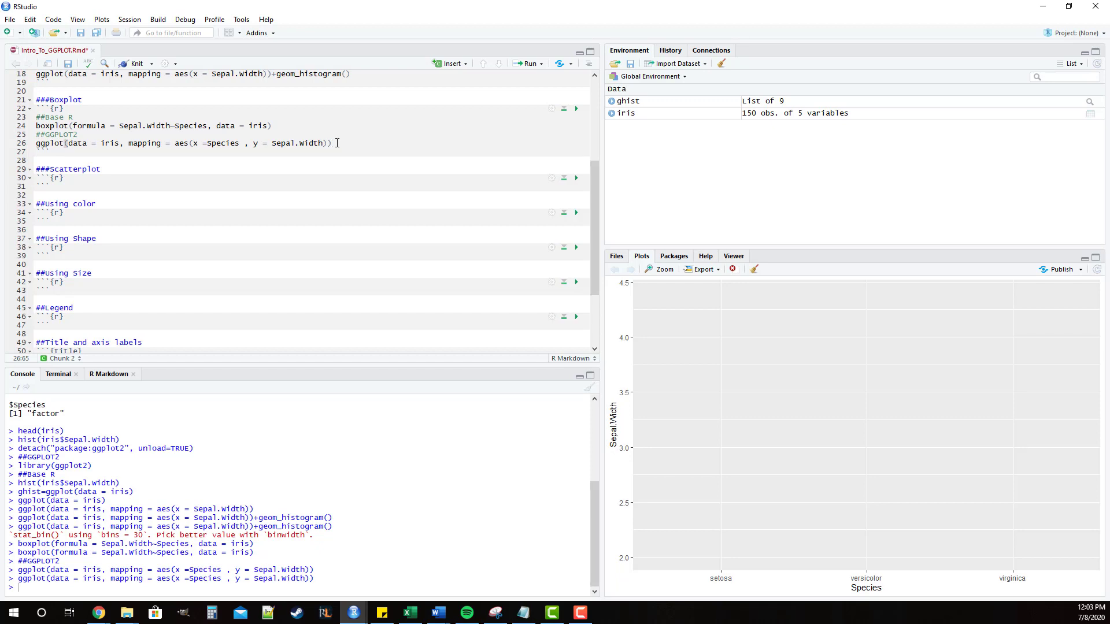
Append +geom_boxplot() to the ggplot line via autocomplete.
{"action": "left_click", "coordinate": [333, 144]}
{"action": "type", "text": "+"}
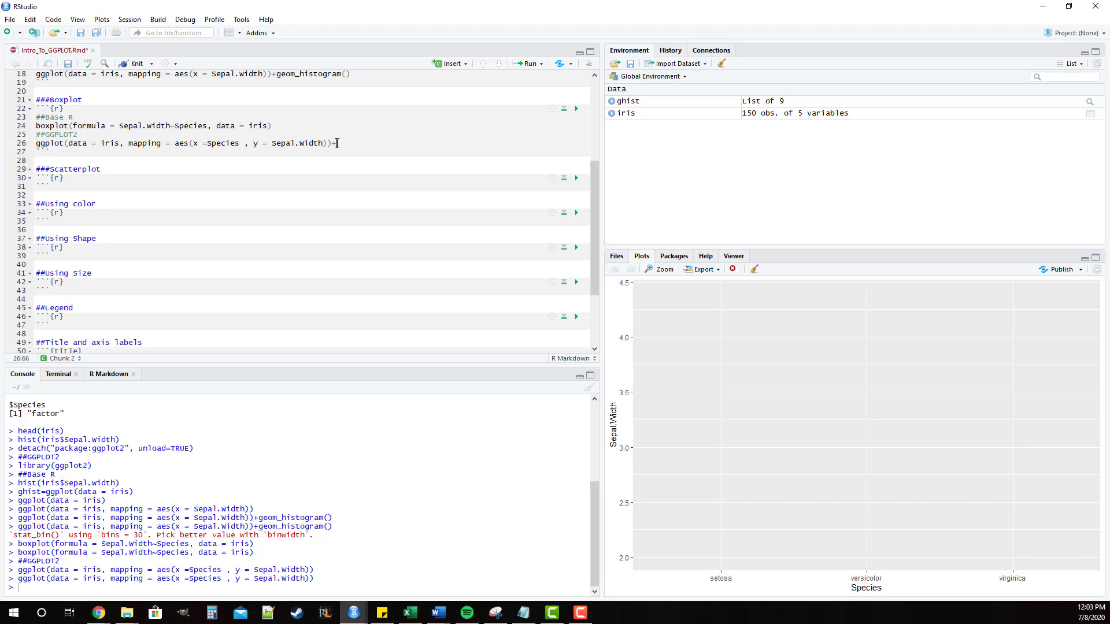
{"action": "type", "text": "geom"}
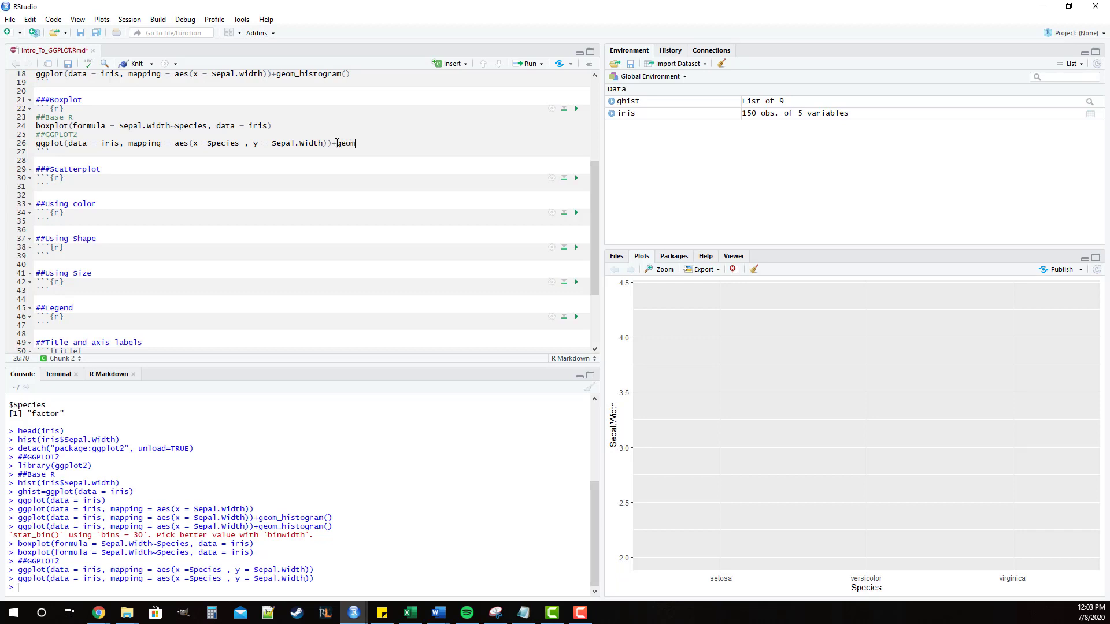
{"action": "type", "text": "geom"}
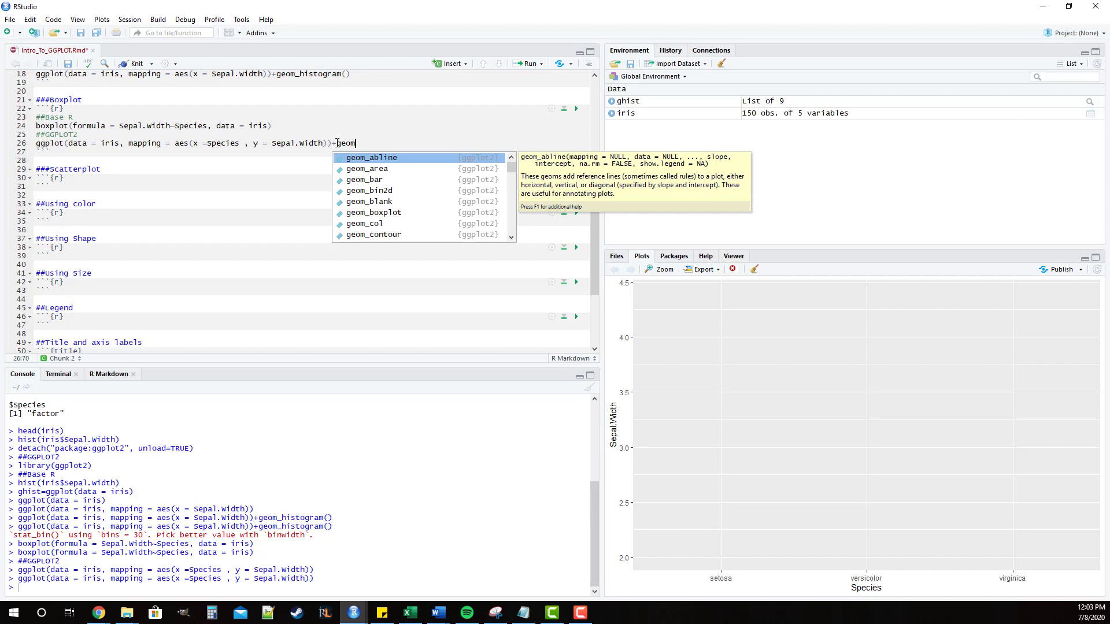
{"action": "type", "text": "_"}
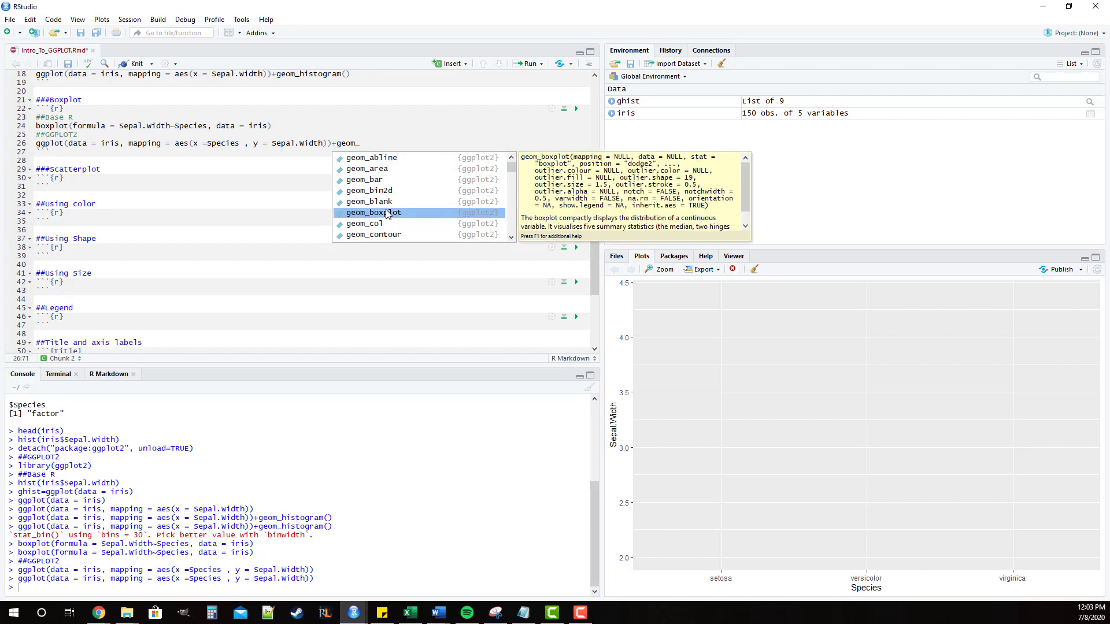
{"action": "left_click", "coordinate": [373, 213]}
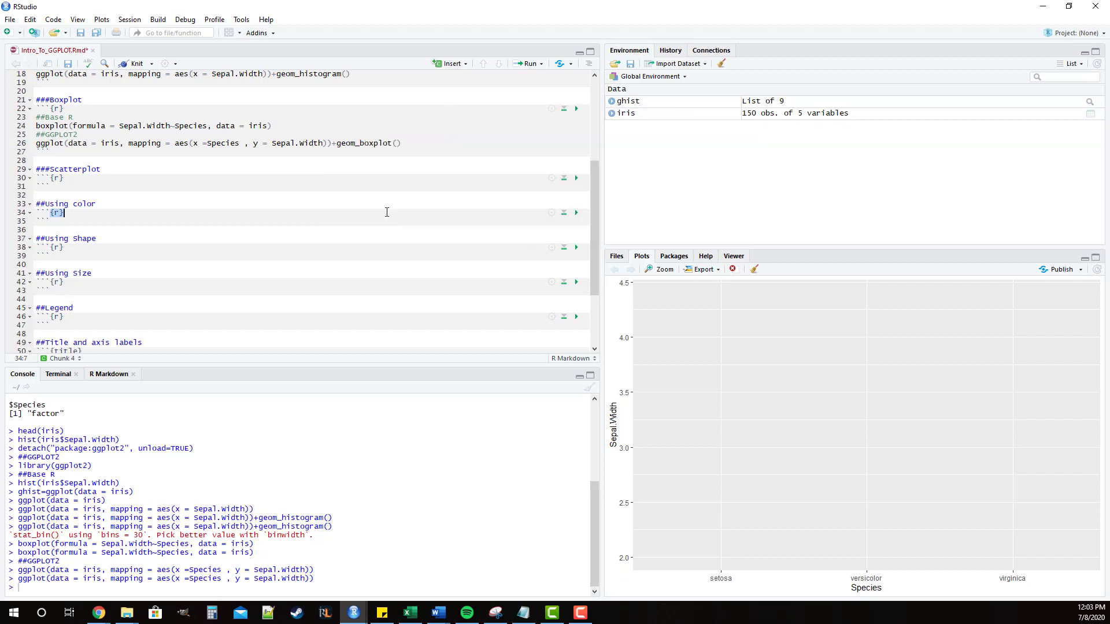
{"action": "left_click", "coordinate": [401, 143]}
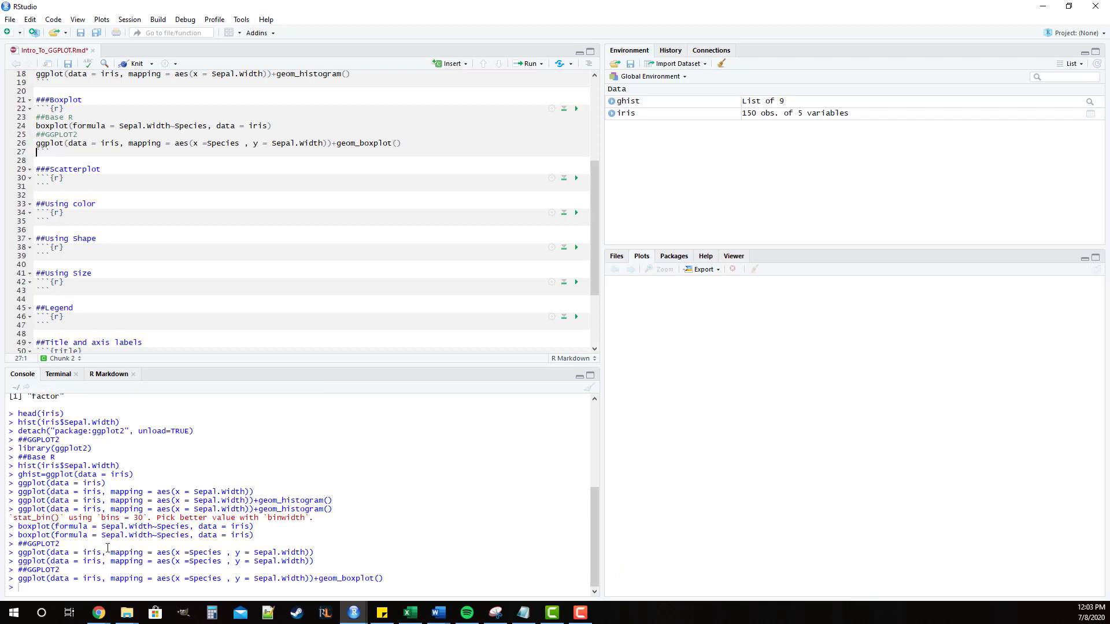
Run the ggplot box plot line, compare with base R, and show the ggplot2 version in Plots.
{"action": "key", "text": "Return"}
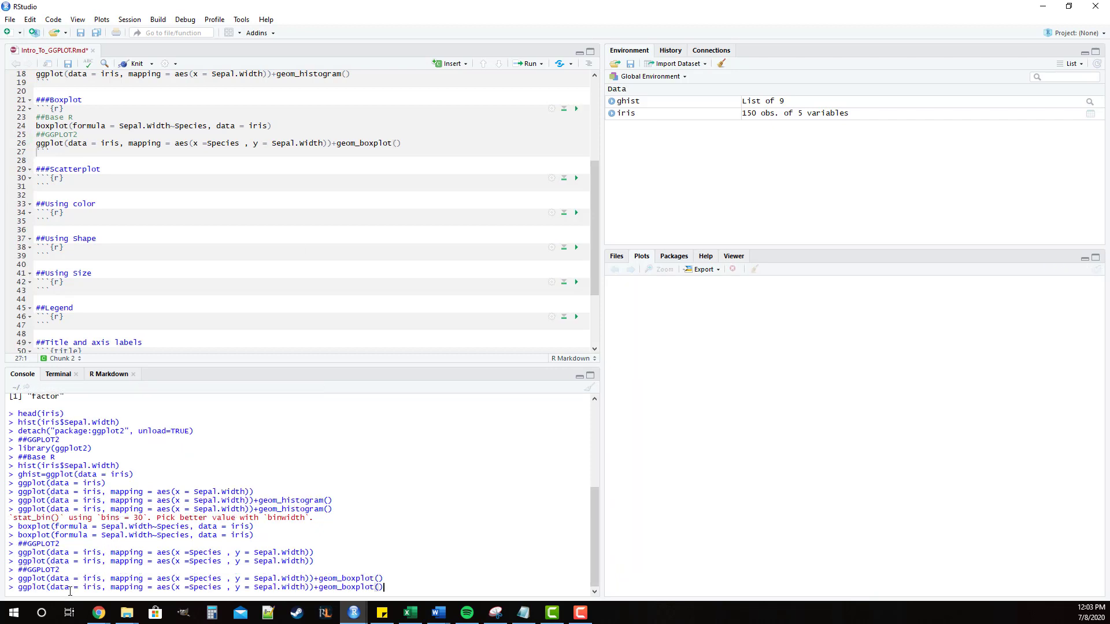
{"action": "key", "text": "Return"}
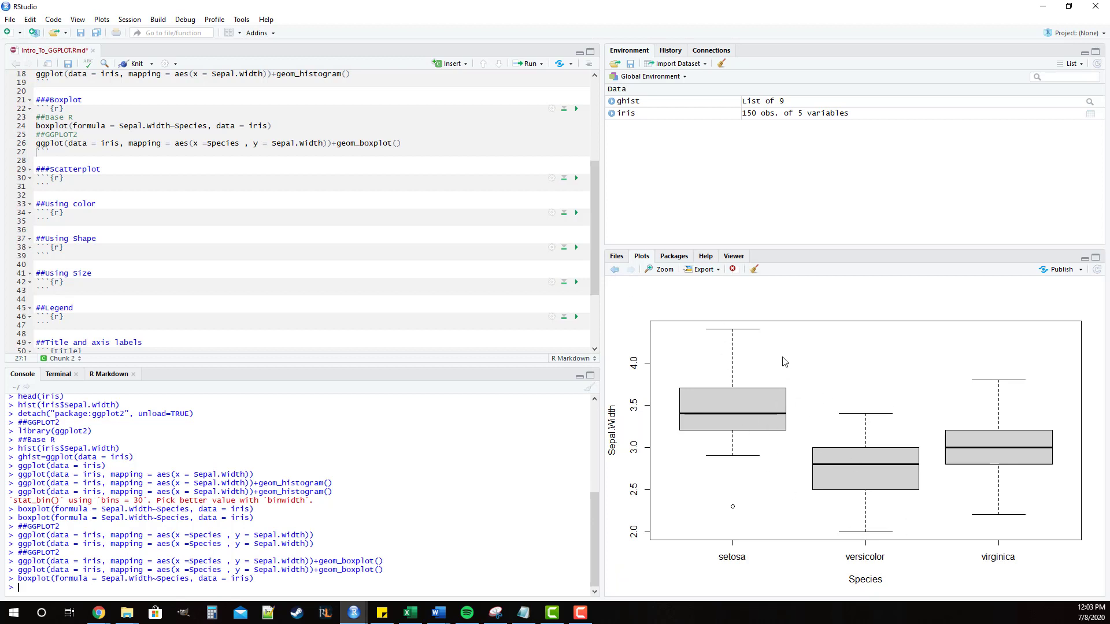
{"action": "left_click", "coordinate": [614, 269]}
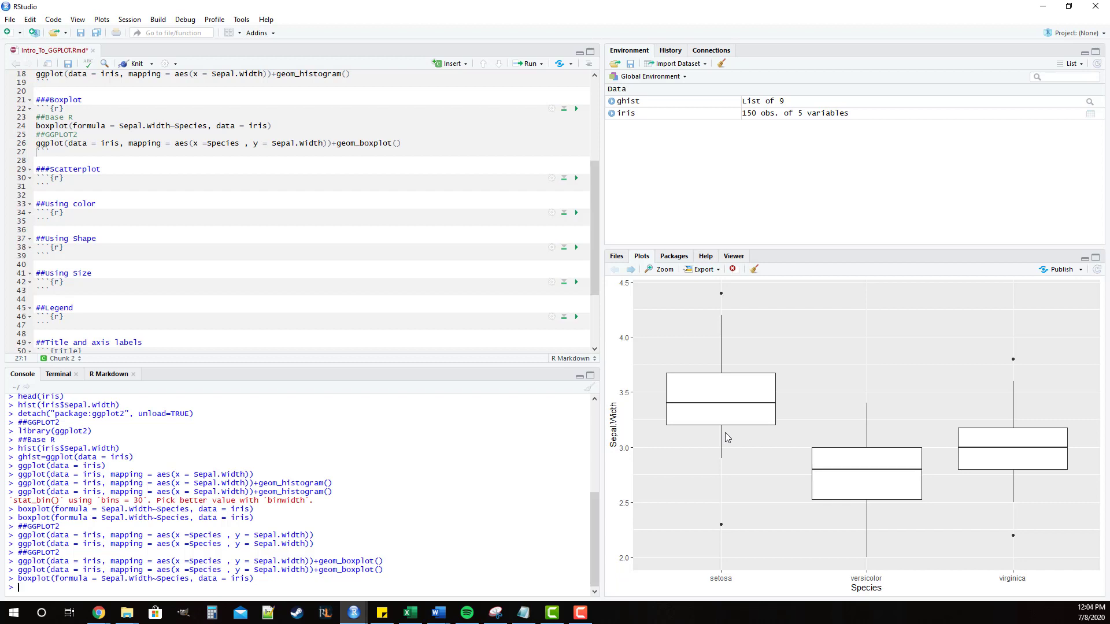
{"action": "mouse_move", "coordinate": [719, 438]}
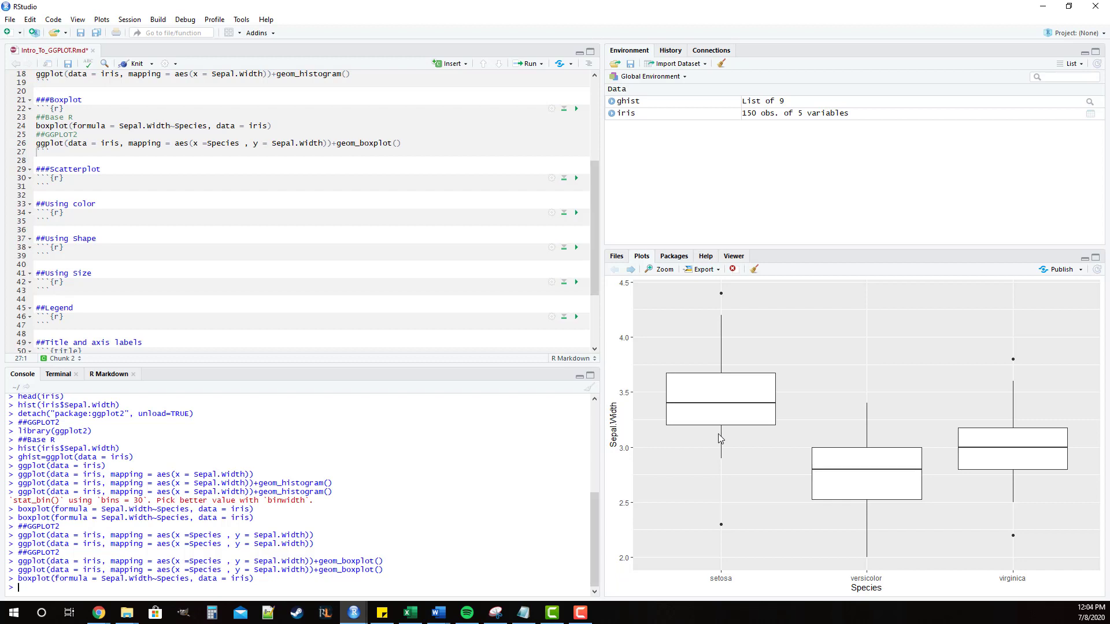
{"action": "left_click", "coordinate": [410, 142]}
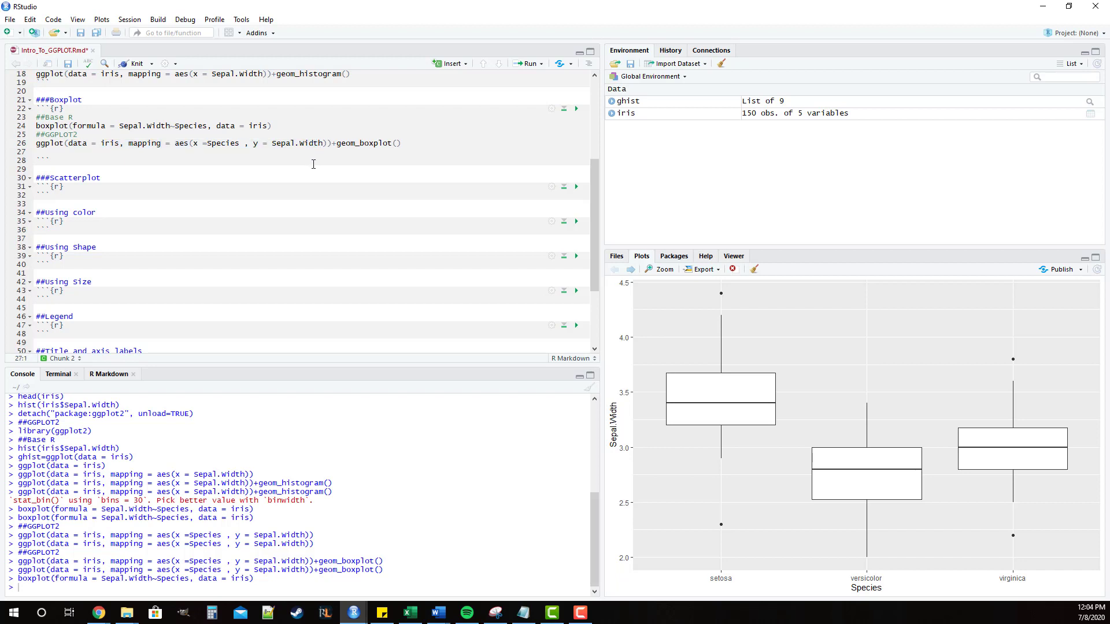
Write ggplot()+geom_boxplot(data = iris, mapping = aes(x = Species, y = Sepal.Width)) on a new line.
{"action": "type", "text": "g"}
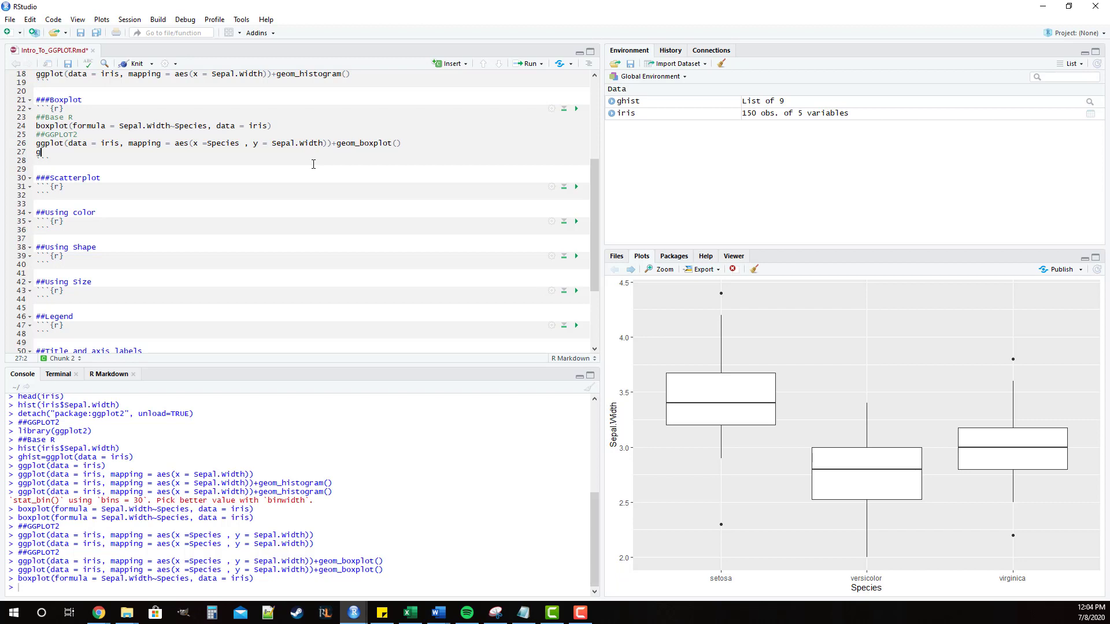
{"action": "type", "text": "gplot("}
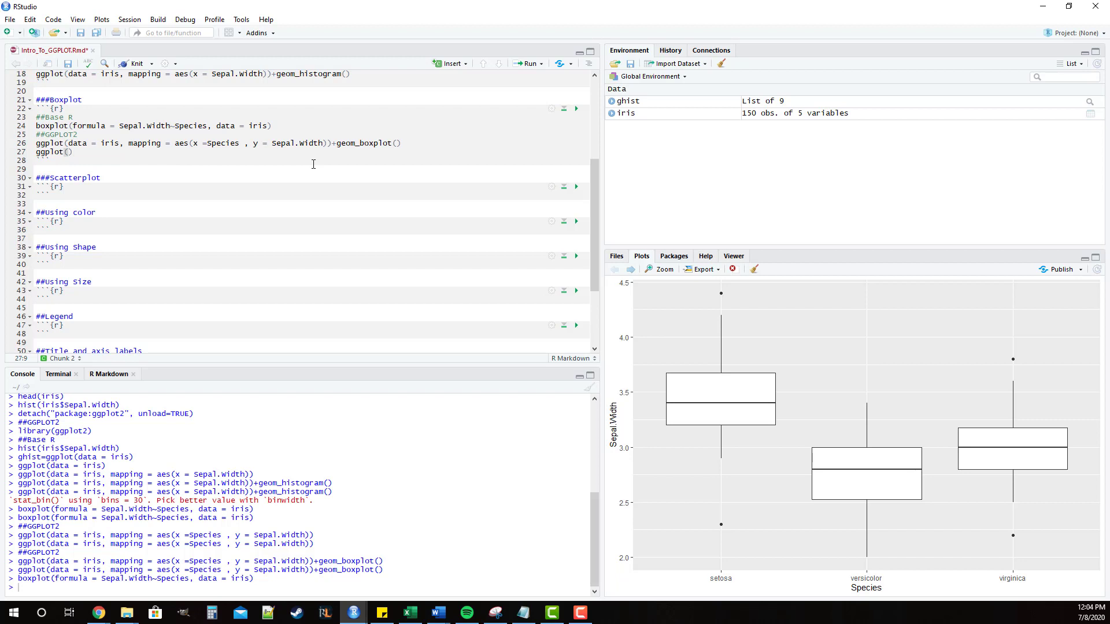
{"action": "type", "text": "+geom_"}
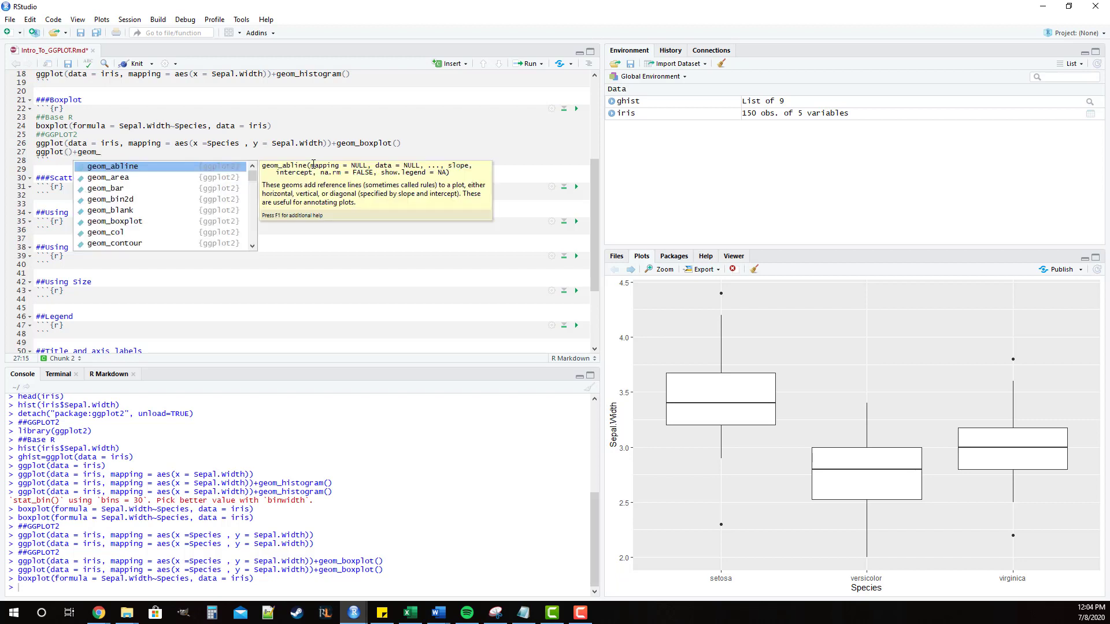
{"action": "left_click", "coordinate": [115, 221]}
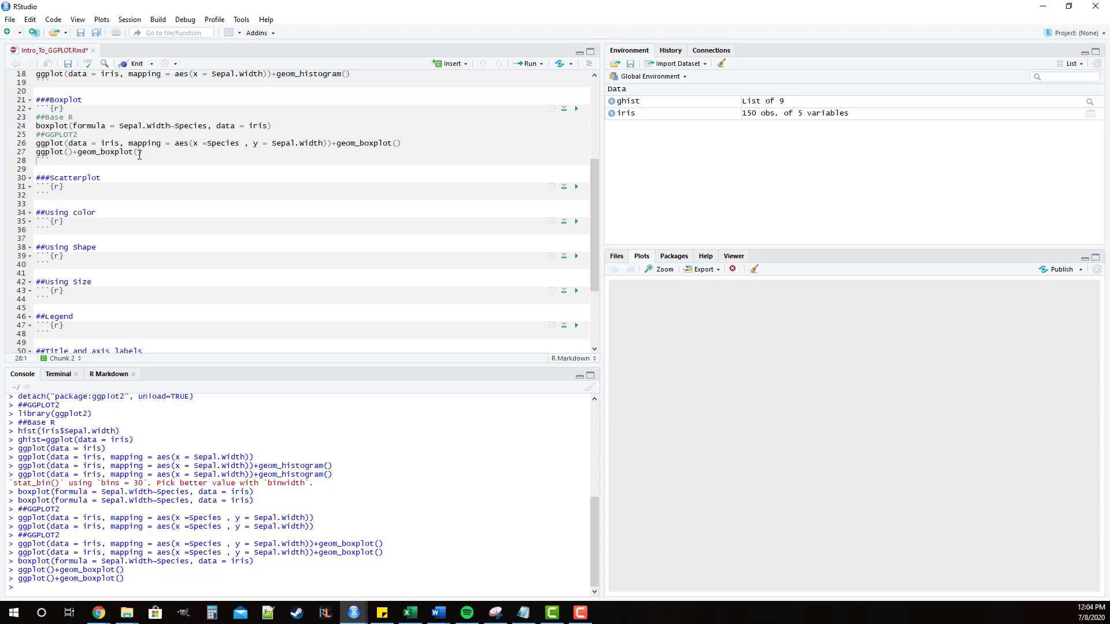
{"action": "mouse_move", "coordinate": [74, 144]}
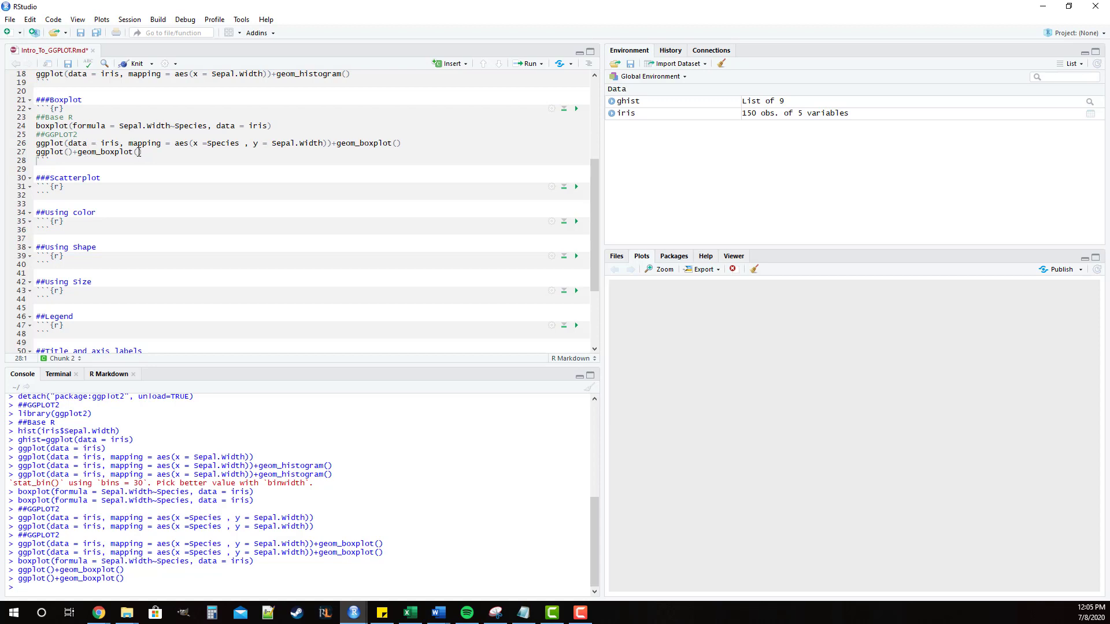
{"action": "left_click", "coordinate": [140, 151]}
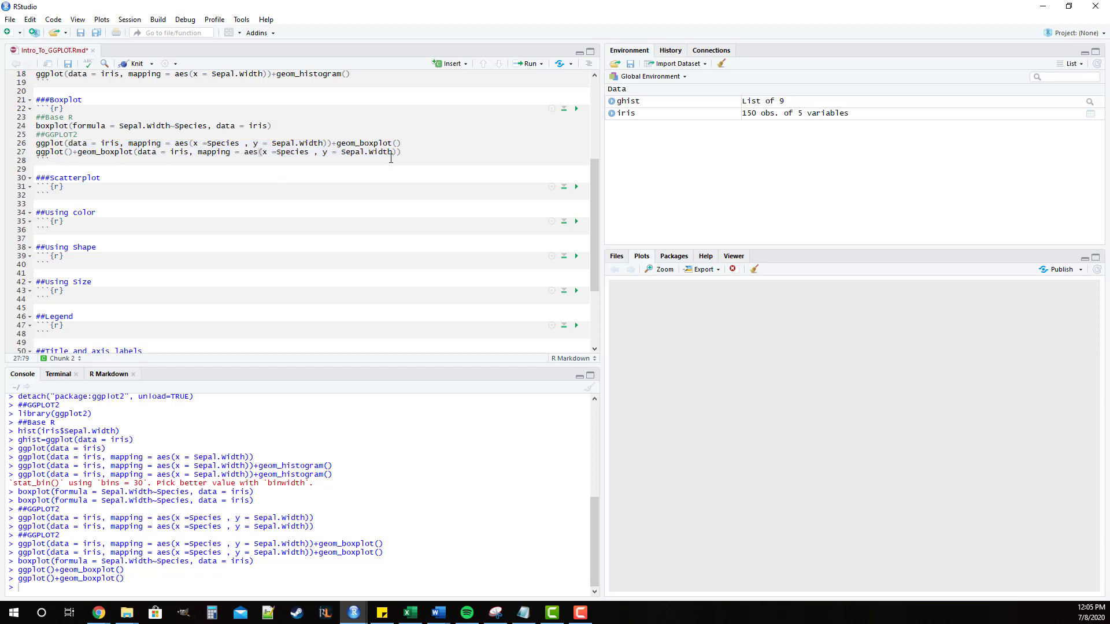
{"action": "mouse_move", "coordinate": [69, 154]}
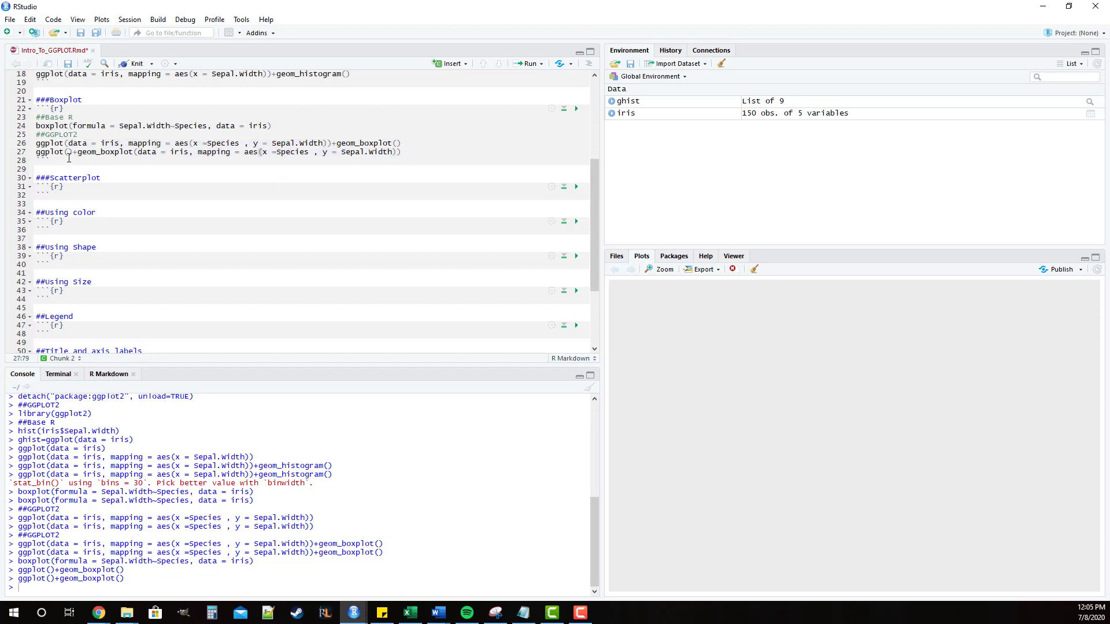
Run the new geom_boxplot line to draw the same Sepal Width by Species box plots.
{"action": "left_click", "coordinate": [403, 152]}
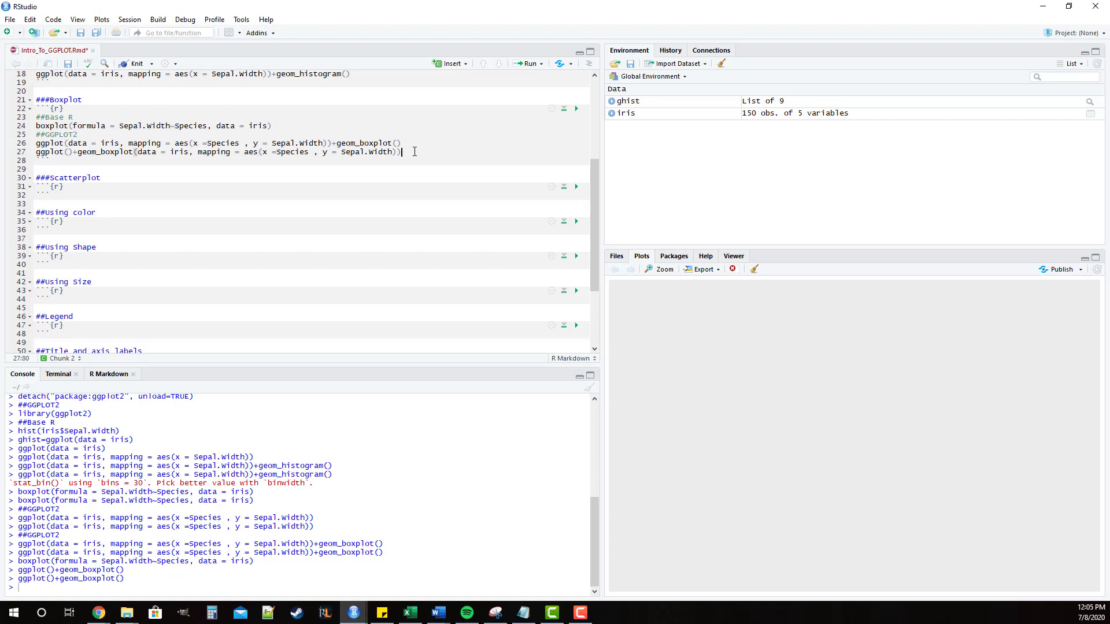
{"action": "key", "text": "Return"}
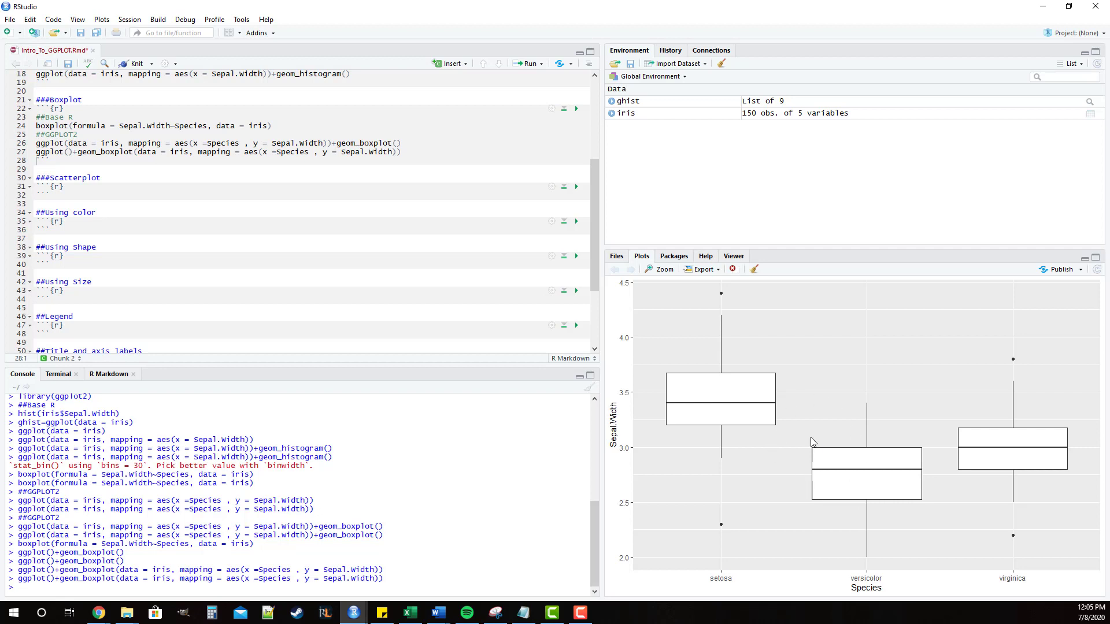
{"action": "mouse_move", "coordinate": [846, 444]}
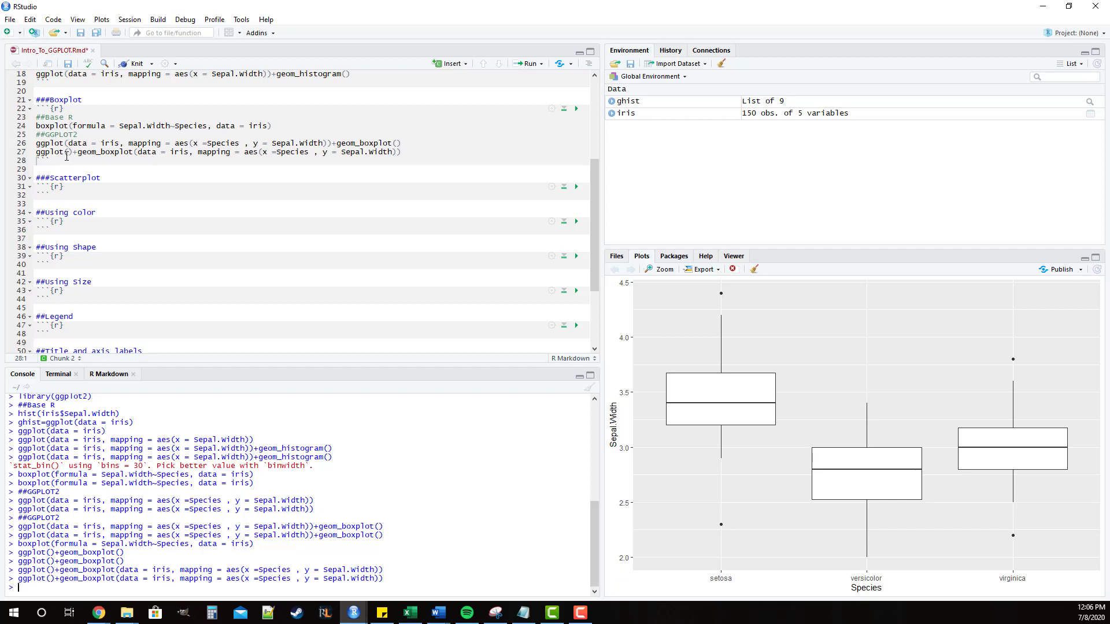
{"action": "mouse_move", "coordinate": [383, 142]}
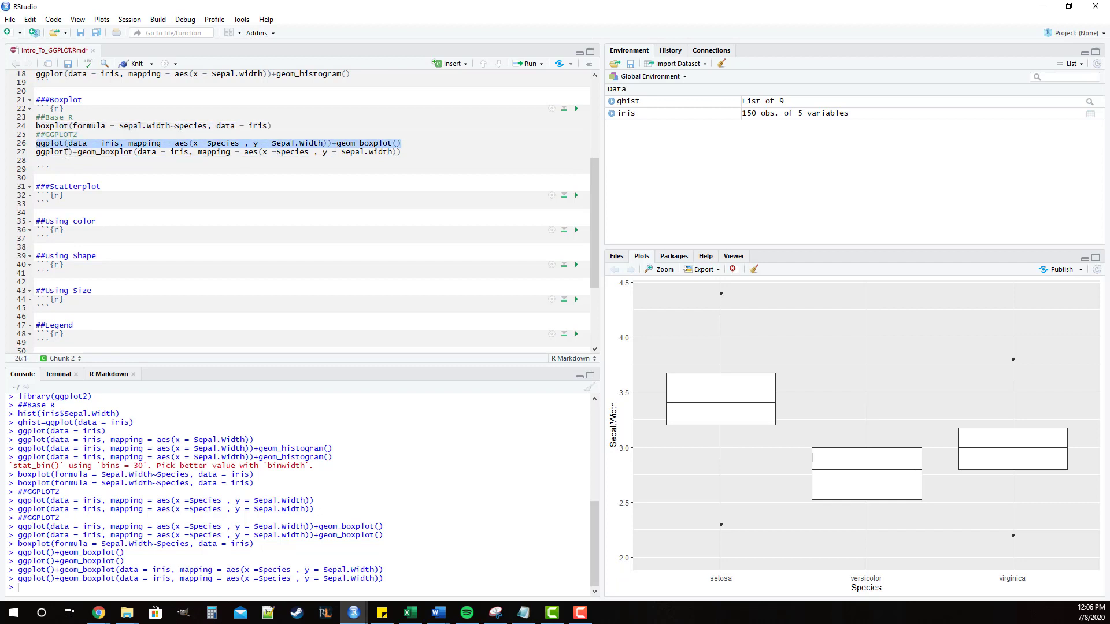
Add and run a third ggplot line whose geom_boxplot maps x = Species, y = Petal.Width.
{"action": "type", "text": "ggplot(data = iris, mapping = aes(x =Species , y = Sepal.width))+geom_boxplot()"}
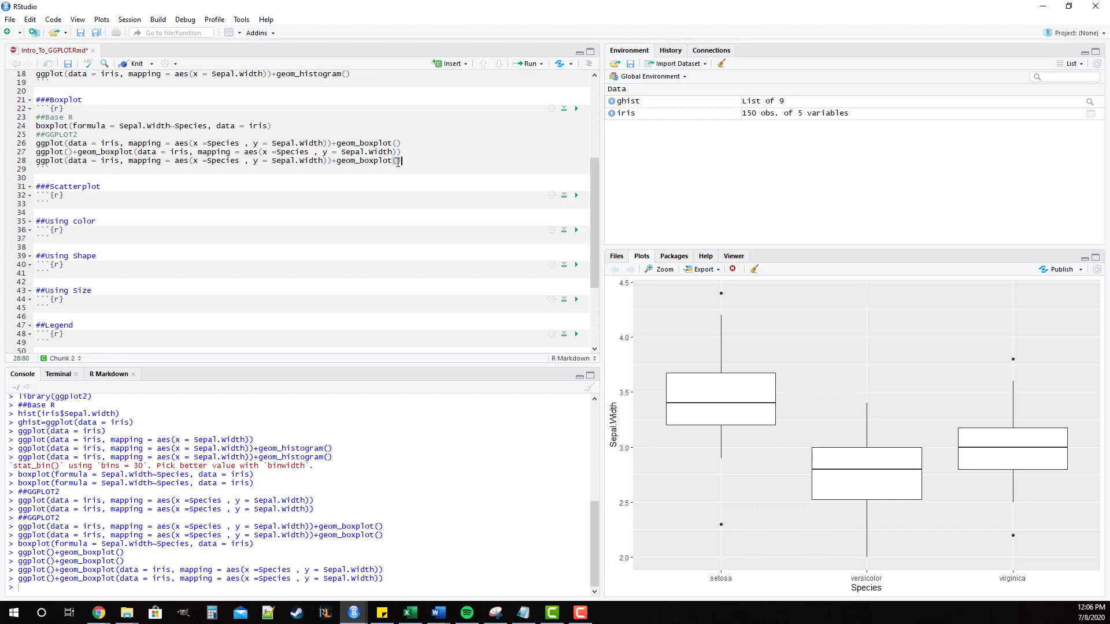
{"action": "mouse_move", "coordinate": [433, 153]}
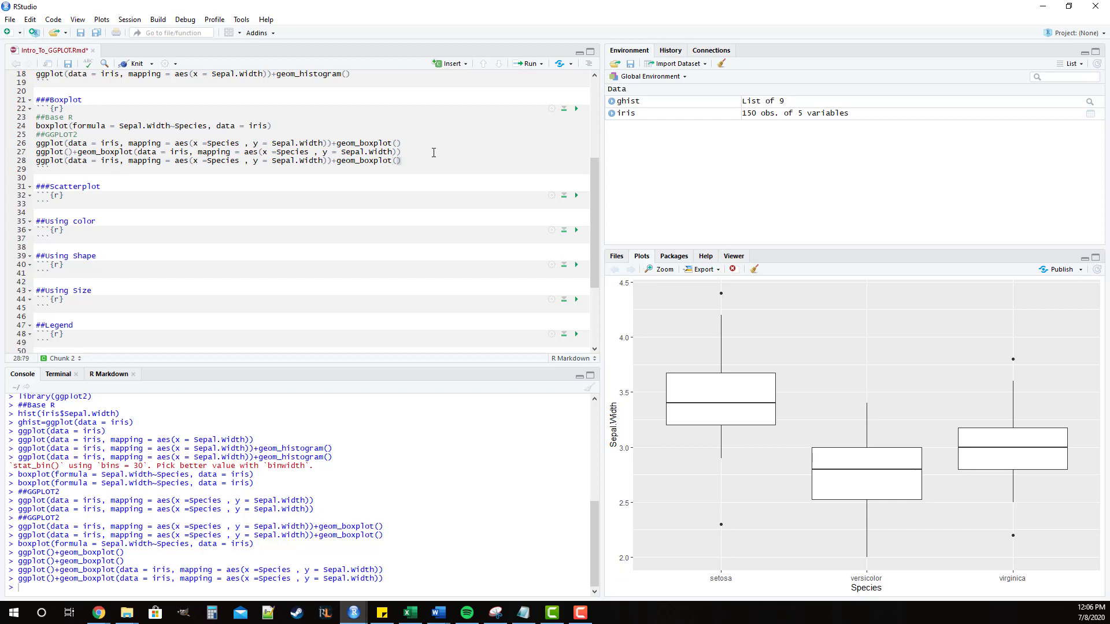
{"action": "mouse_move", "coordinate": [266, 156]}
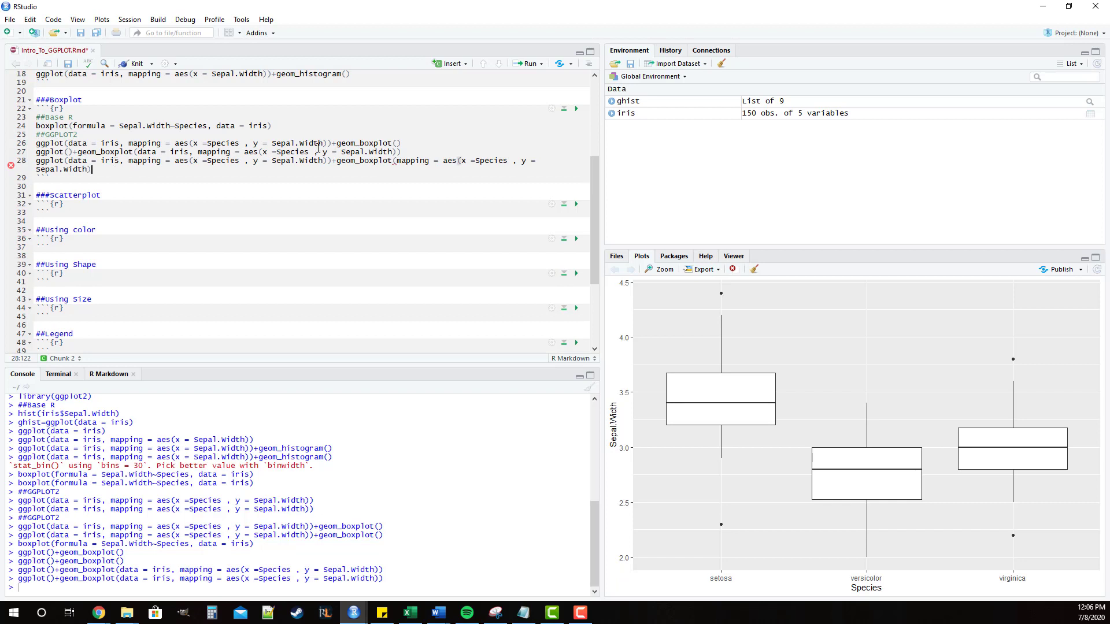
{"action": "mouse_move", "coordinate": [353, 166]}
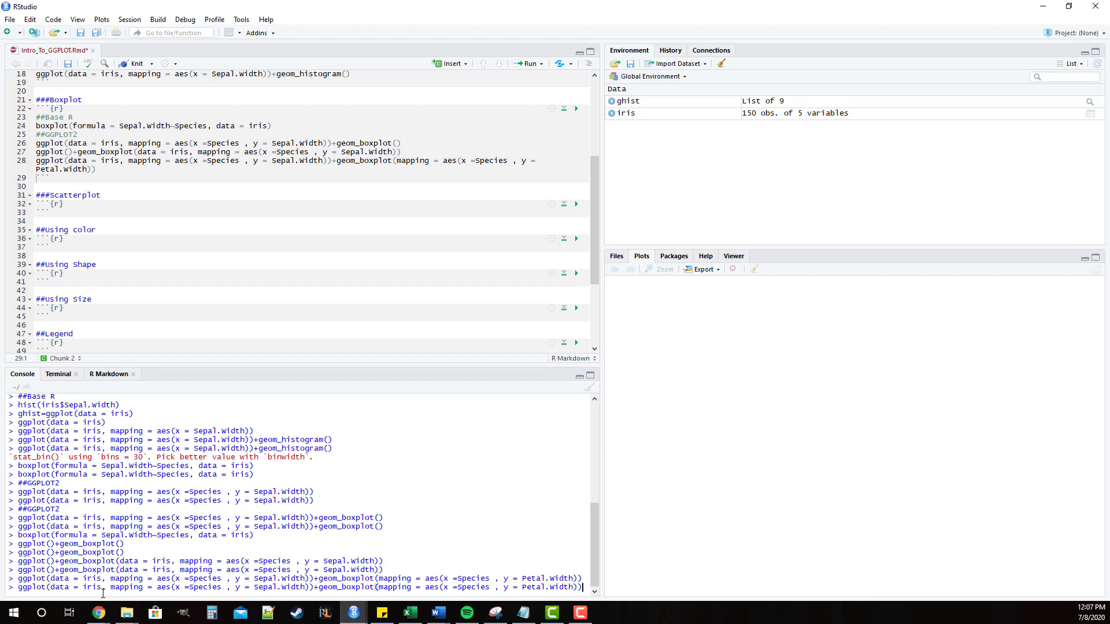
{"action": "key", "text": "Return"}
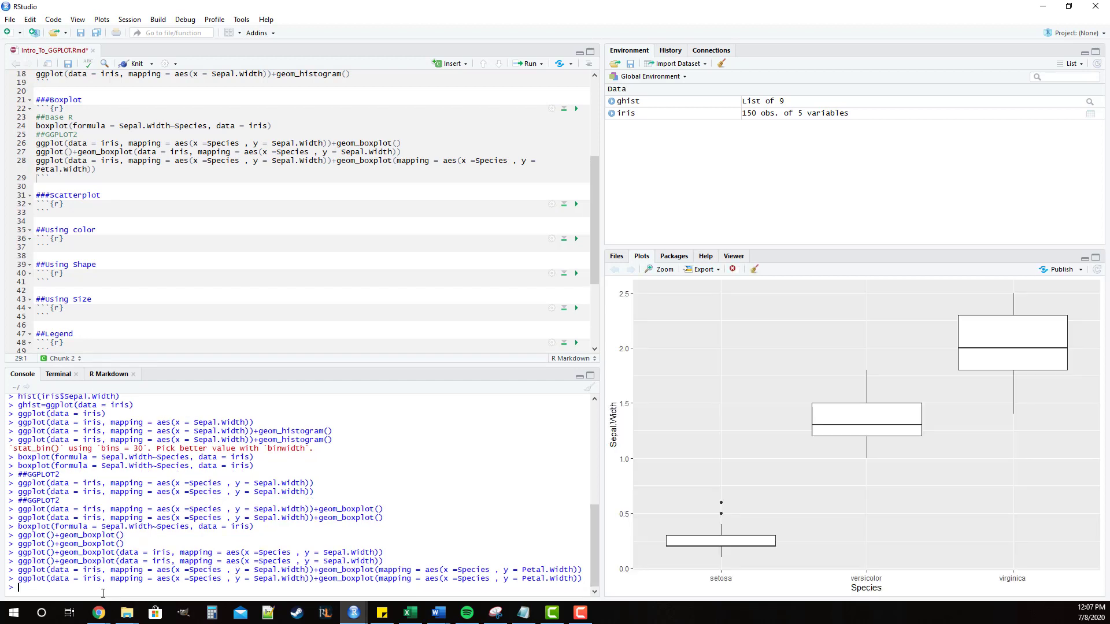
{"action": "mouse_move", "coordinate": [623, 432]}
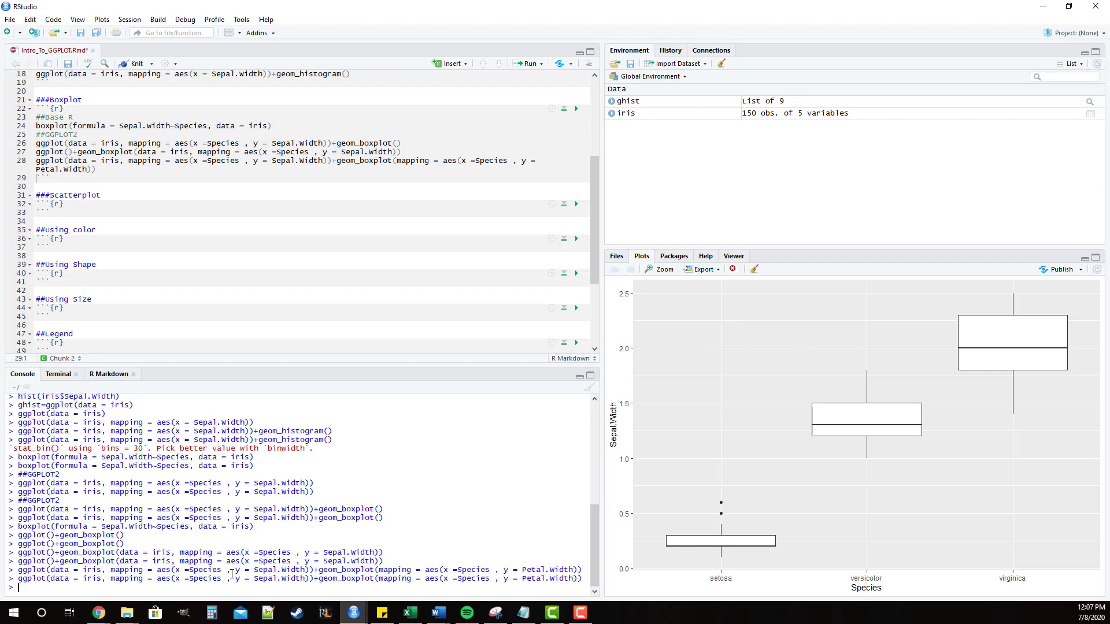
{"action": "mouse_move", "coordinate": [433, 119]}
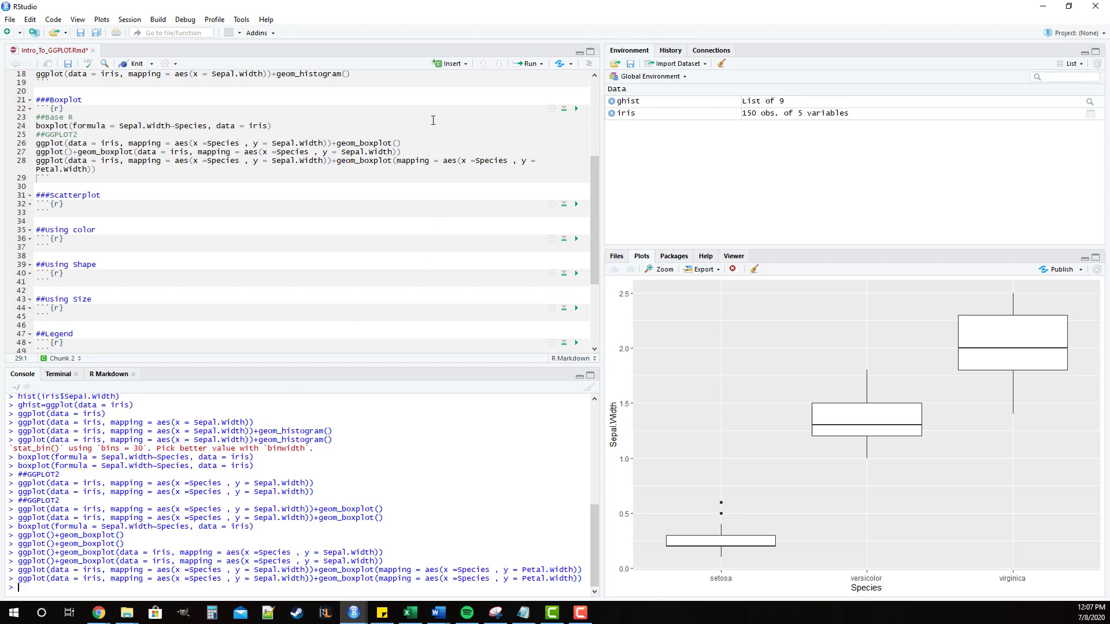
Delete the Petal.Width boxplot line, keeping the two Sepal.Width ggplot2 lines.
{"action": "left_click", "coordinate": [396, 161]}
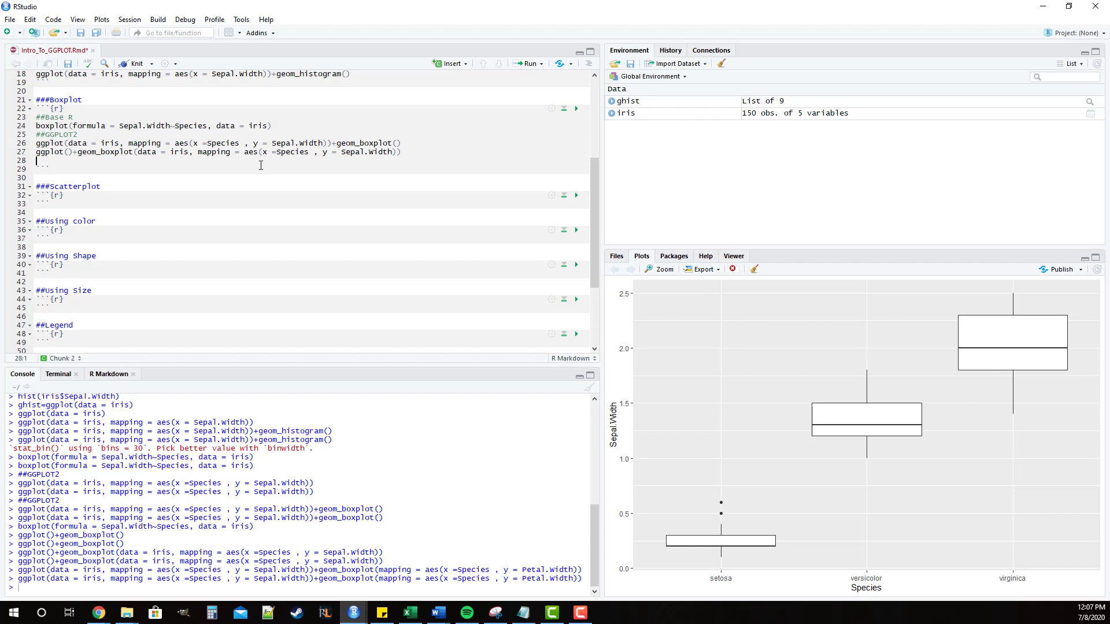
{"action": "mouse_move", "coordinate": [113, 134]}
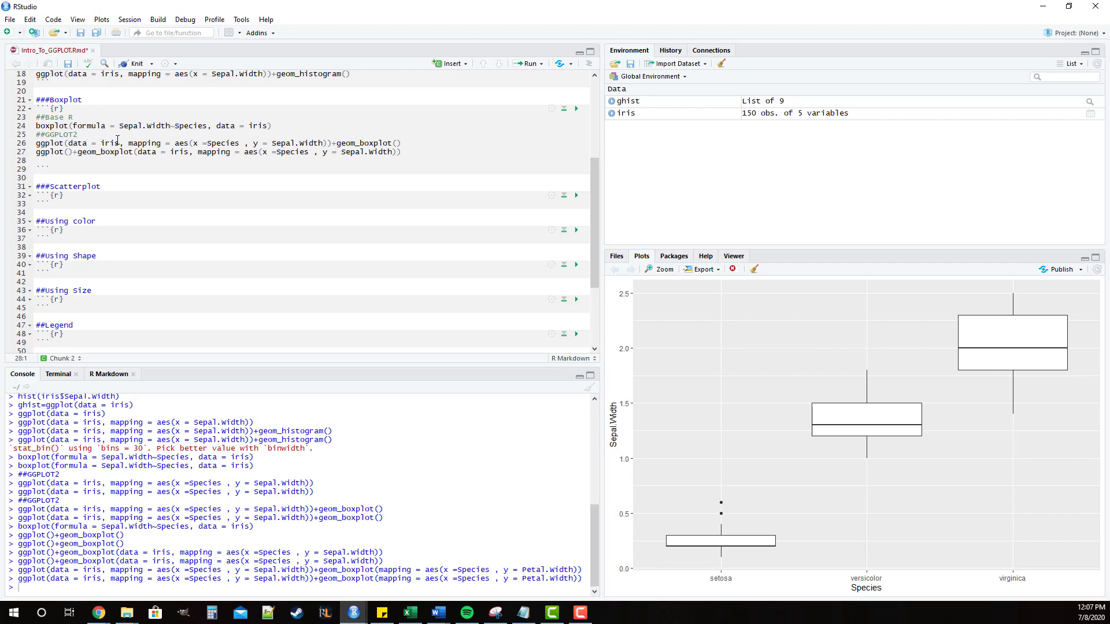
{"action": "mouse_move", "coordinate": [400, 142]}
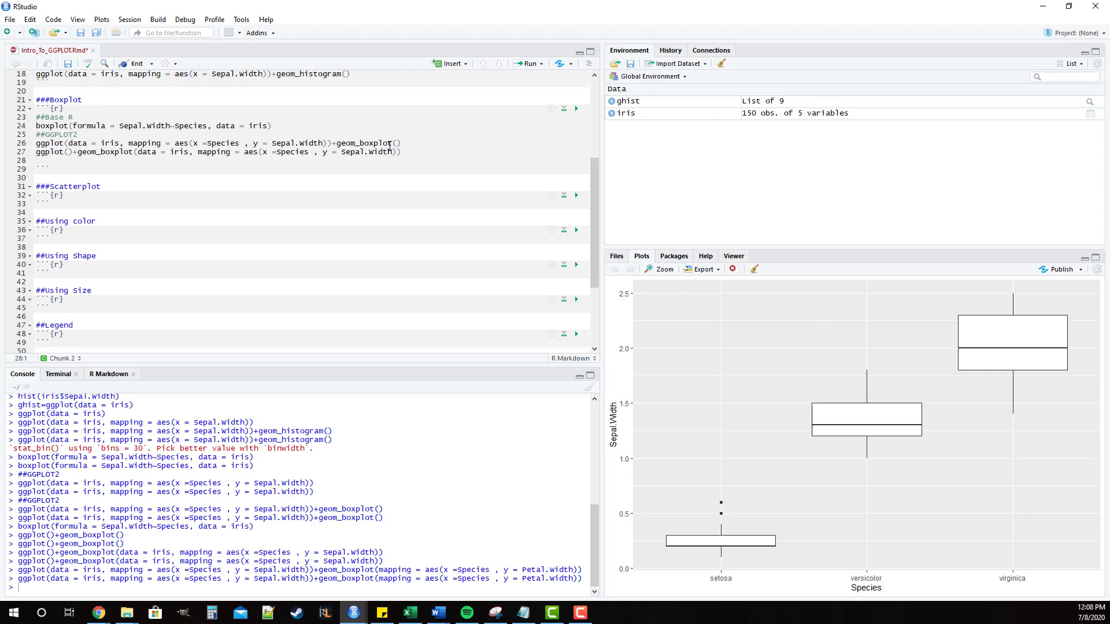
{"action": "mouse_move", "coordinate": [373, 142]}
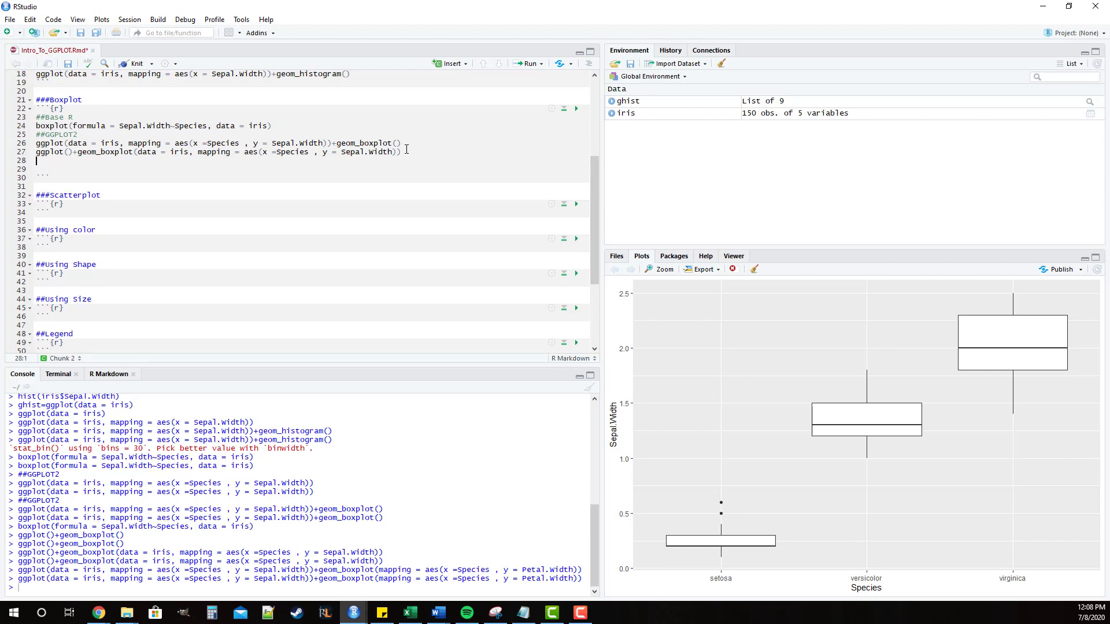
Start a third version: ggplot(data = iris)+geom_boxplot(mapping = ... via autocomplete.
{"action": "type", "text": "ggplot(data = iri"}
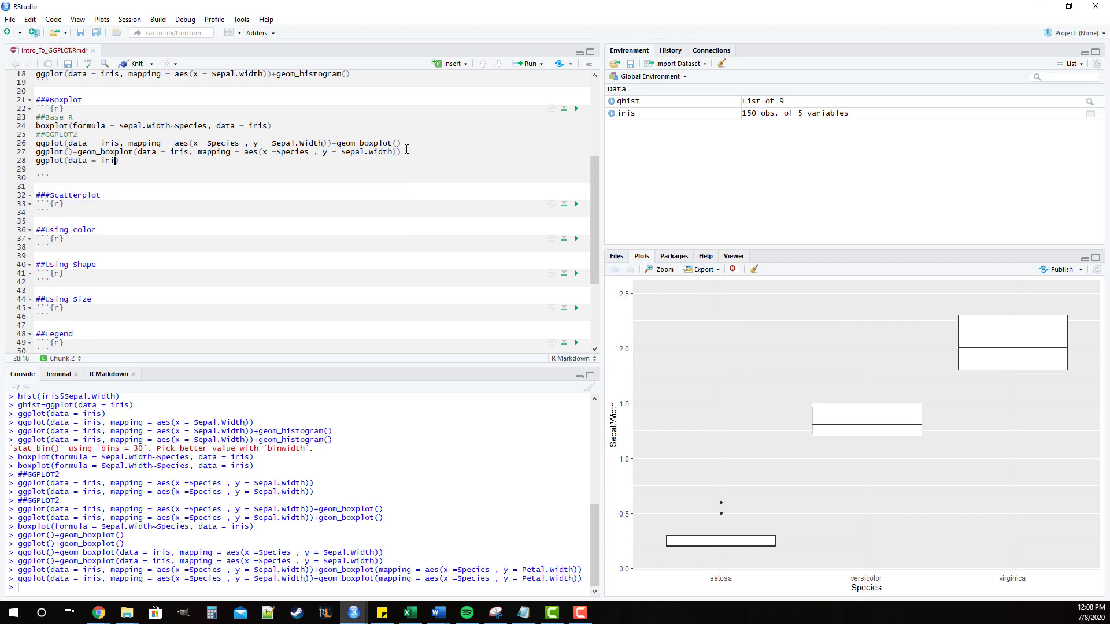
{"action": "type", "text": "s)"}
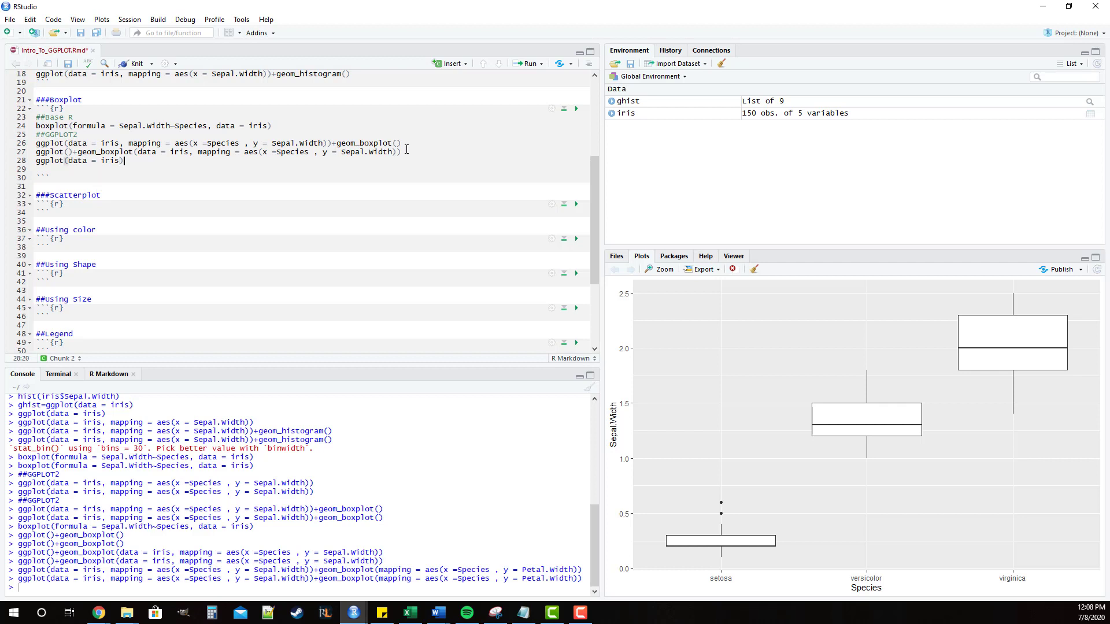
{"action": "type", "text": "+"}
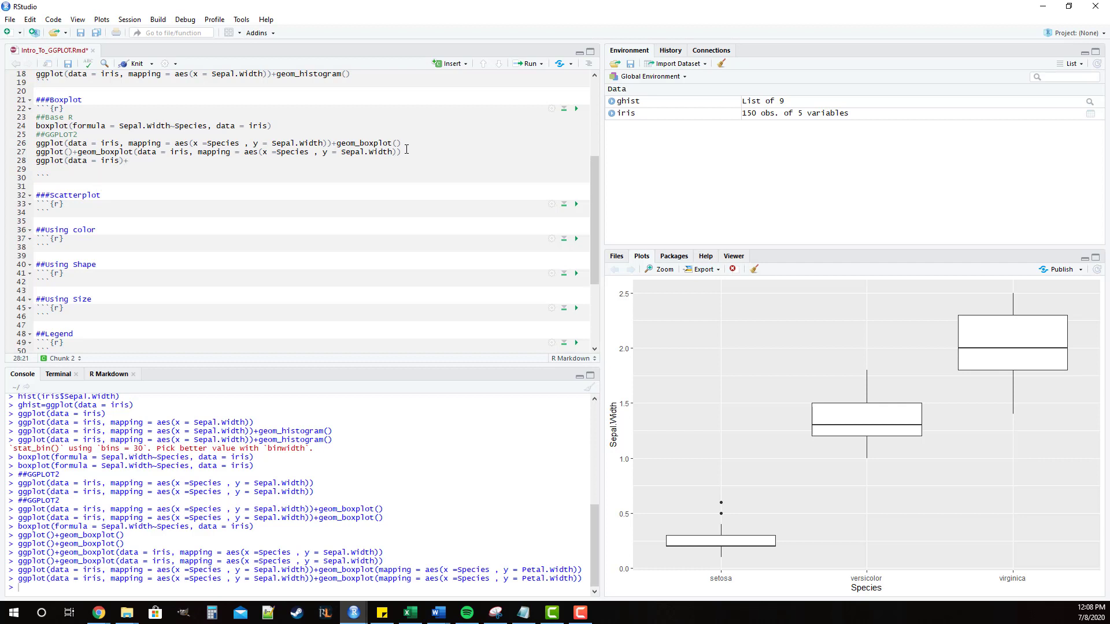
{"action": "type", "text": "geom_boxplot()"}
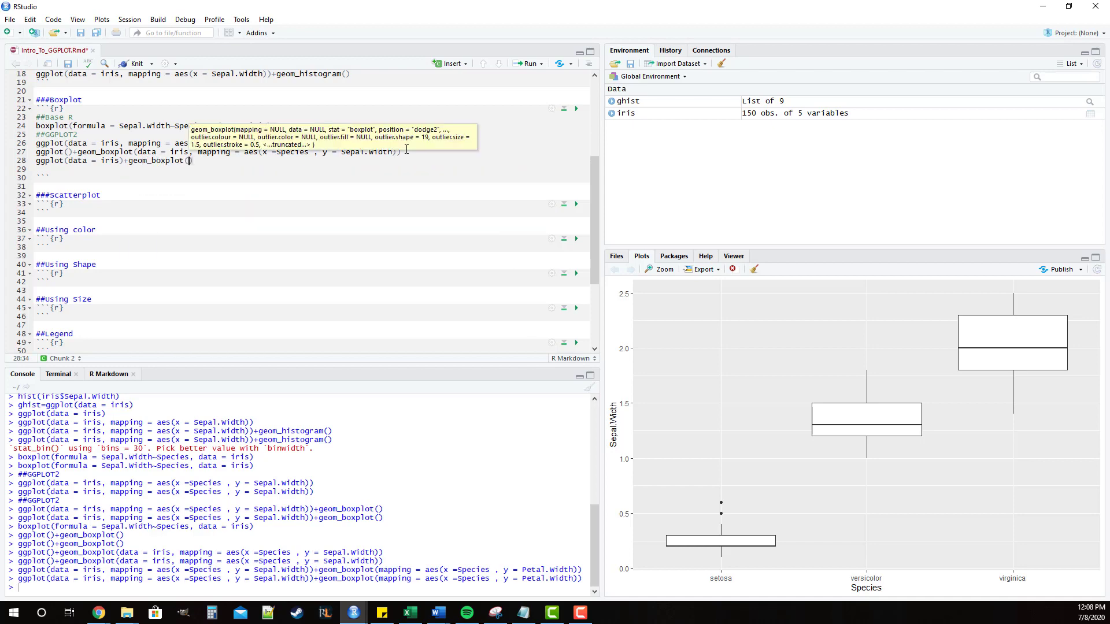
{"action": "type", "text": "mappint"}
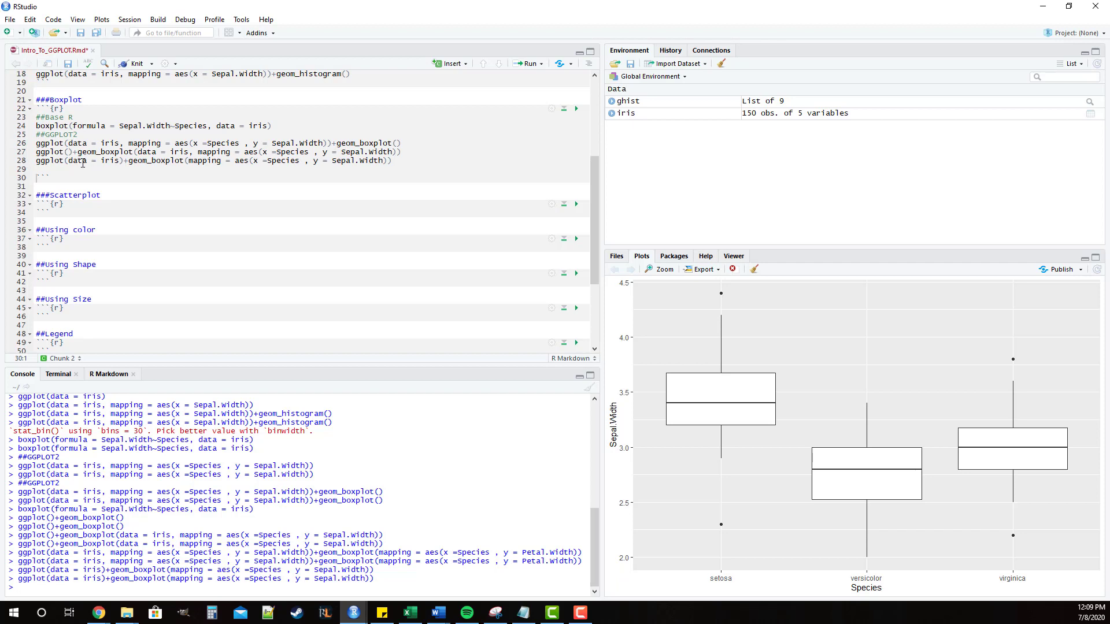
{"action": "mouse_move", "coordinate": [193, 164]}
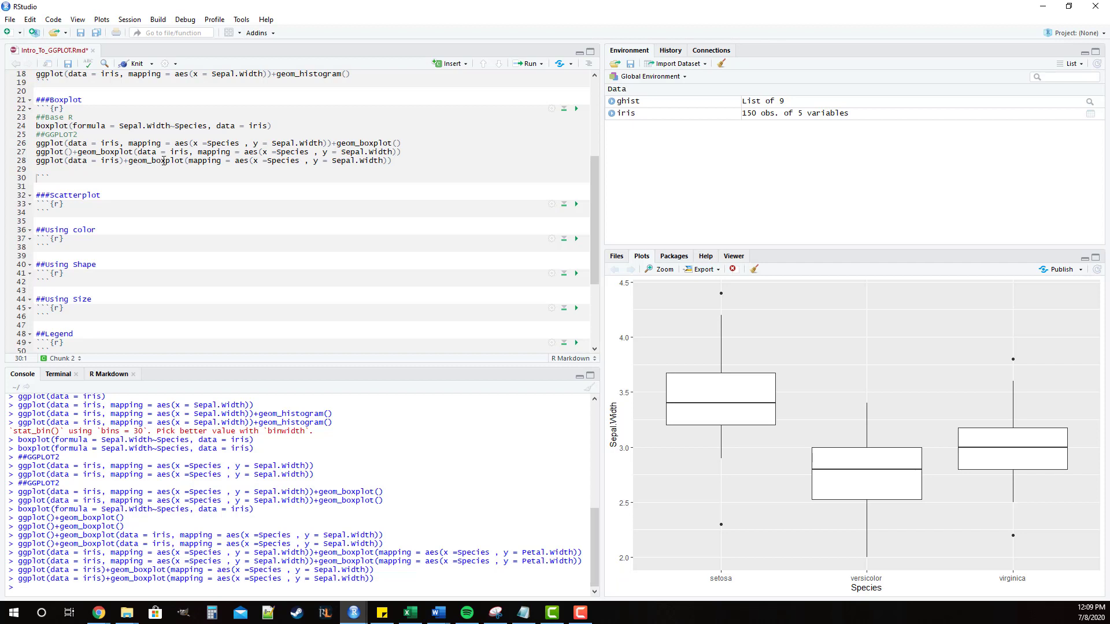
{"action": "mouse_move", "coordinate": [353, 151]}
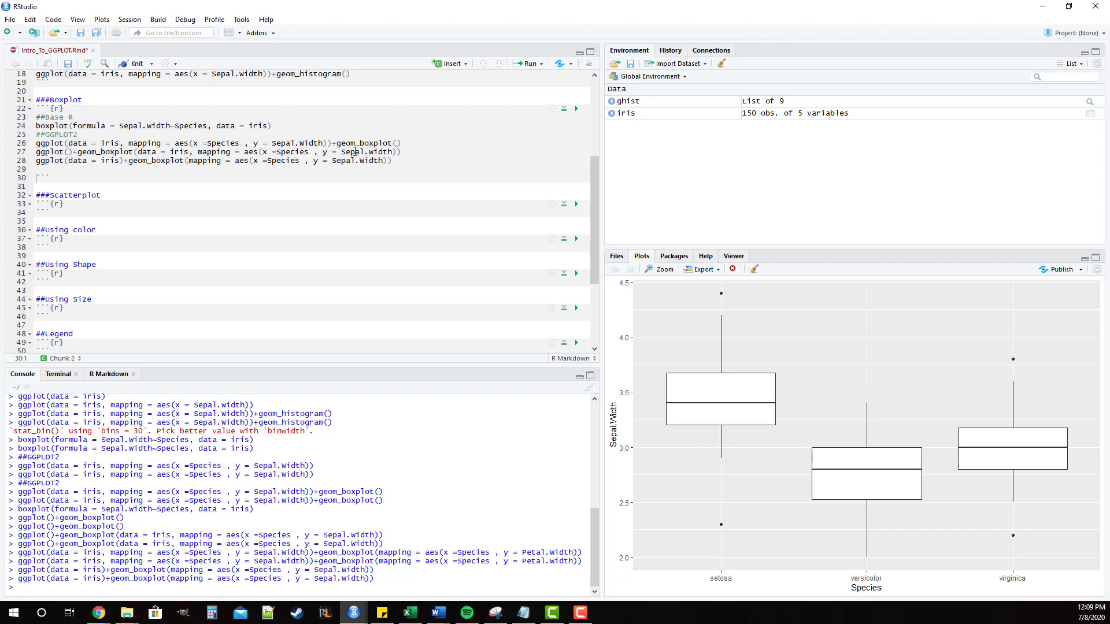